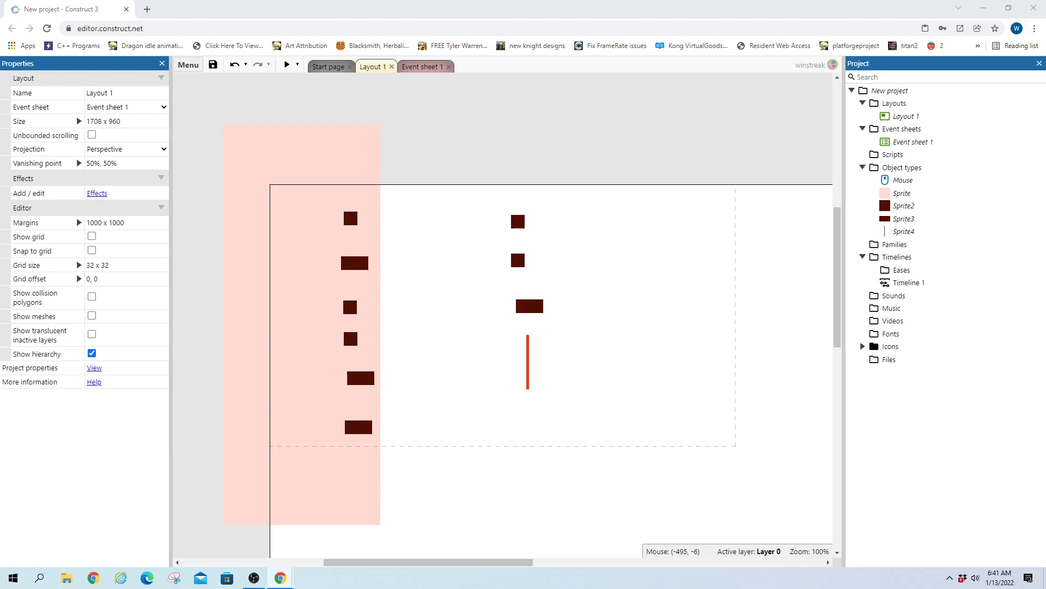
pyautogui.moveTo(536, 251)
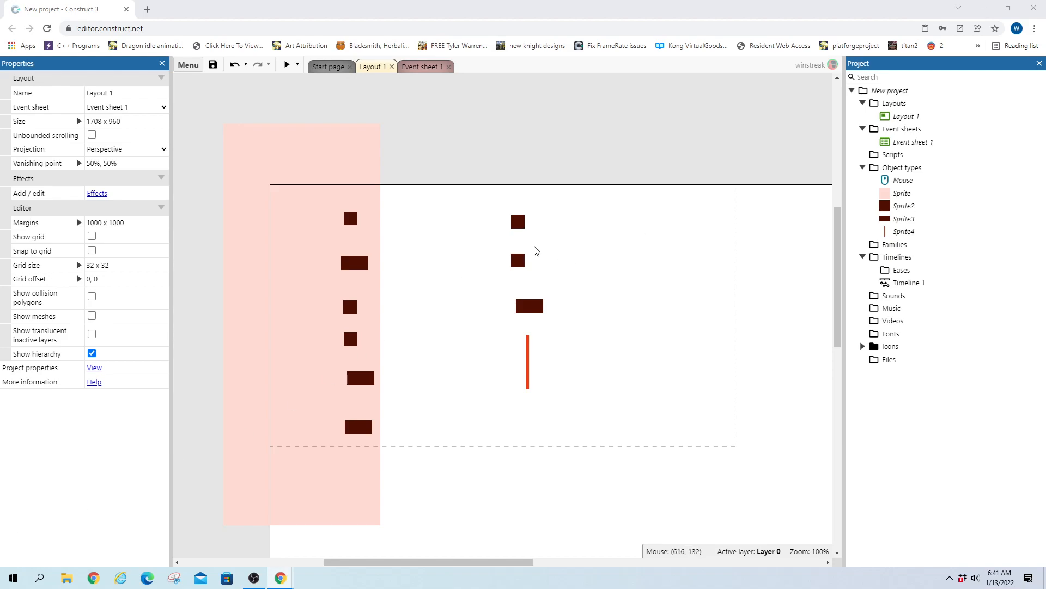
pyautogui.moveTo(456, 169)
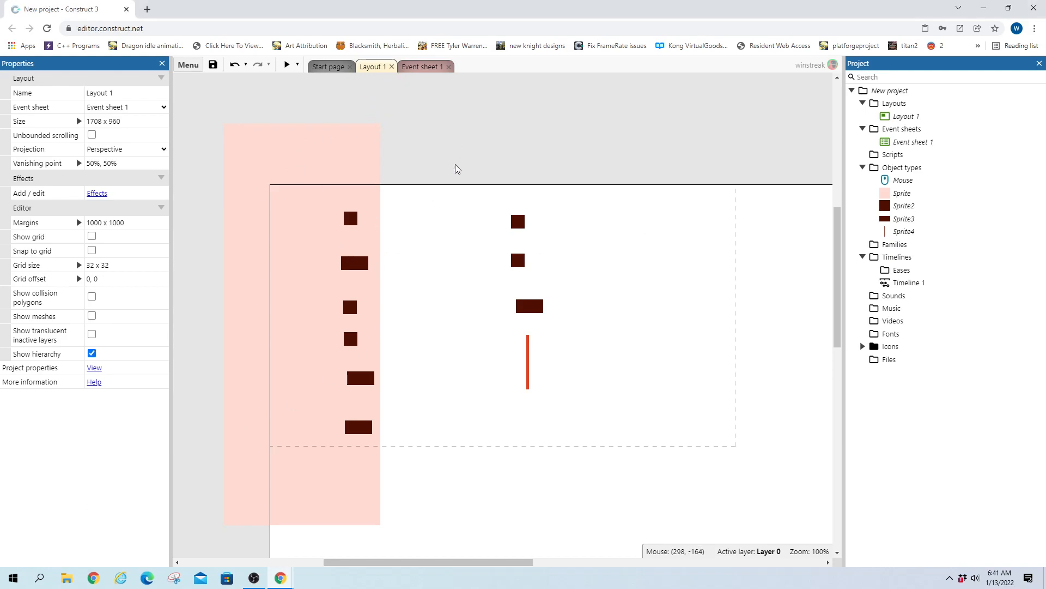
# Inspect the car and truck movement settings, review the event sheet and run a quick preview
pyautogui.click(350, 218)
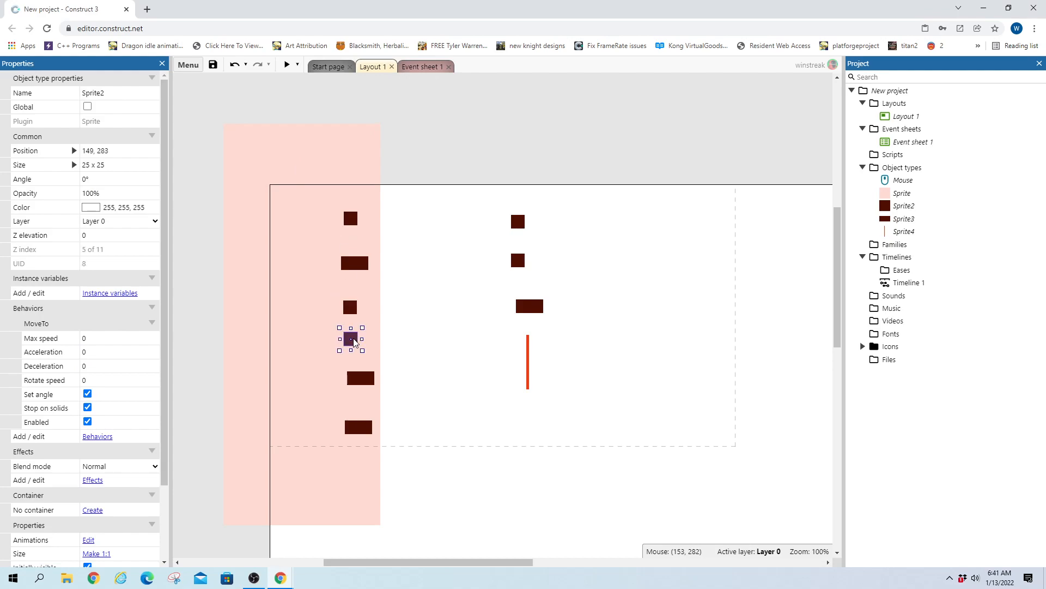
pyautogui.click(360, 378)
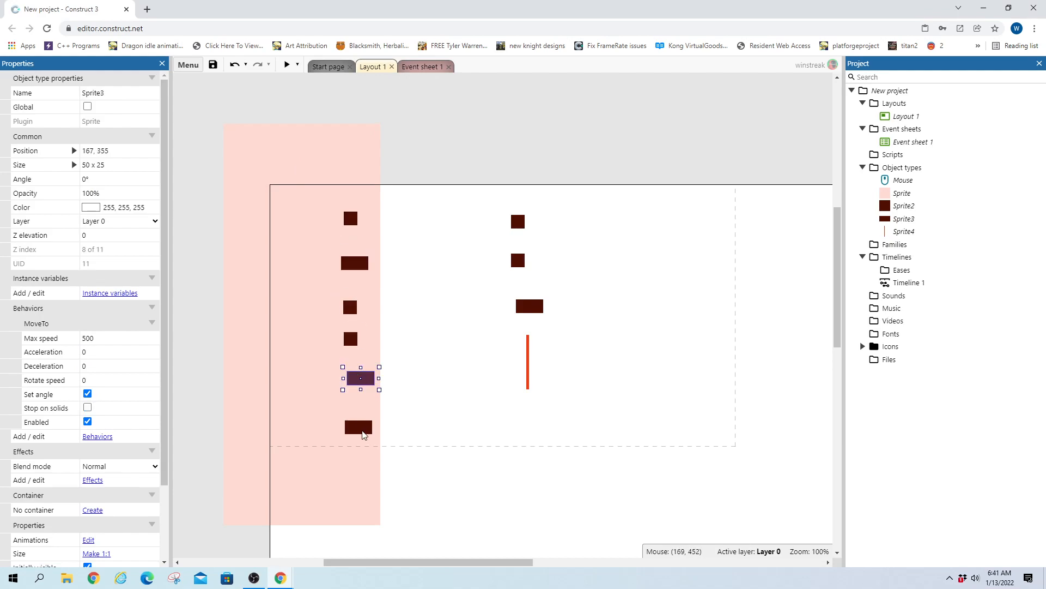
pyautogui.click(510, 239)
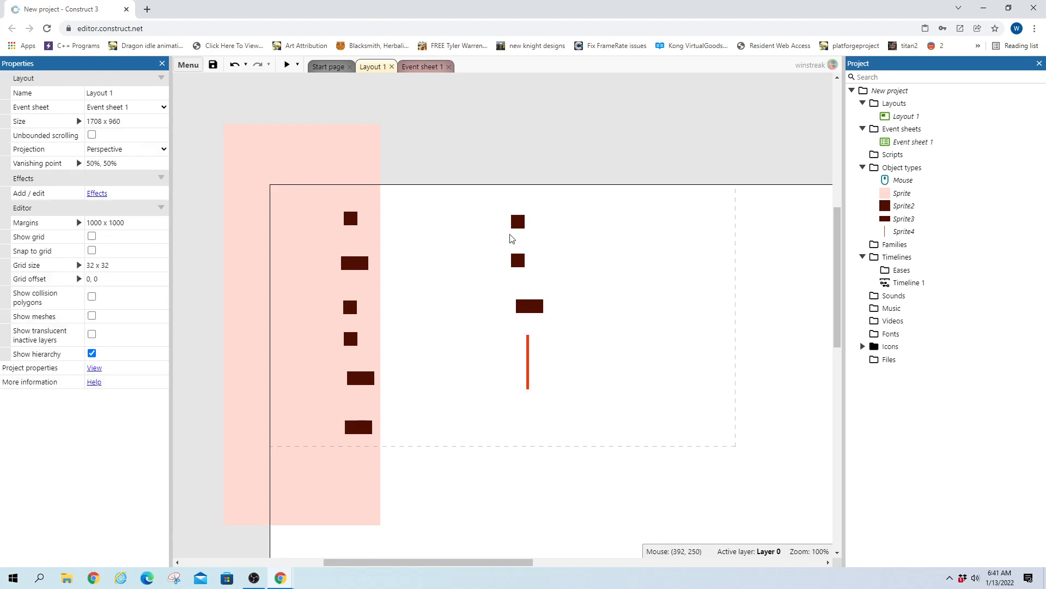
pyautogui.click(422, 67)
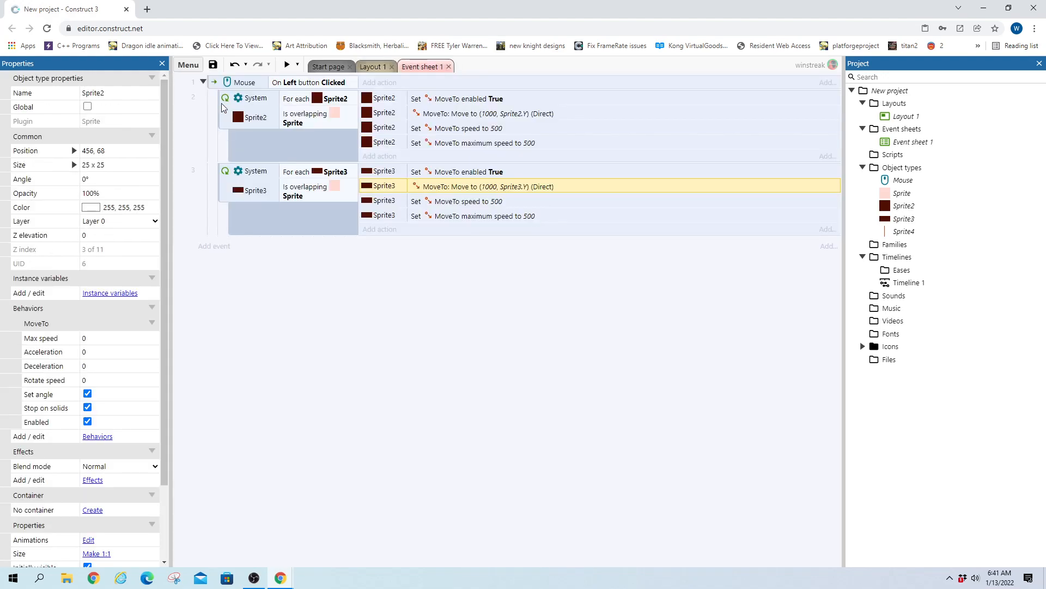
pyautogui.moveTo(320, 120)
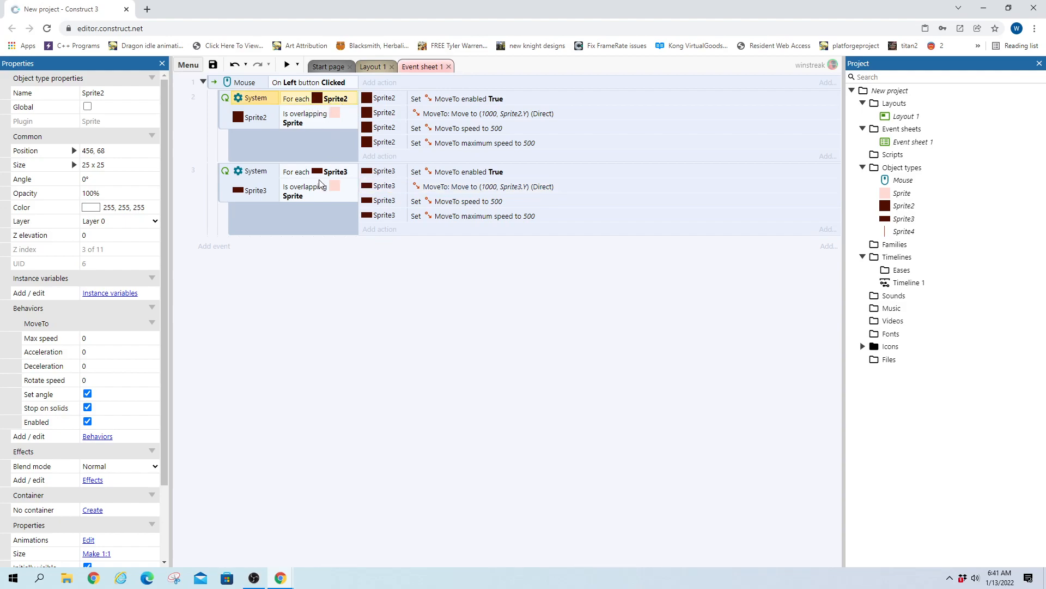
pyautogui.click(373, 66)
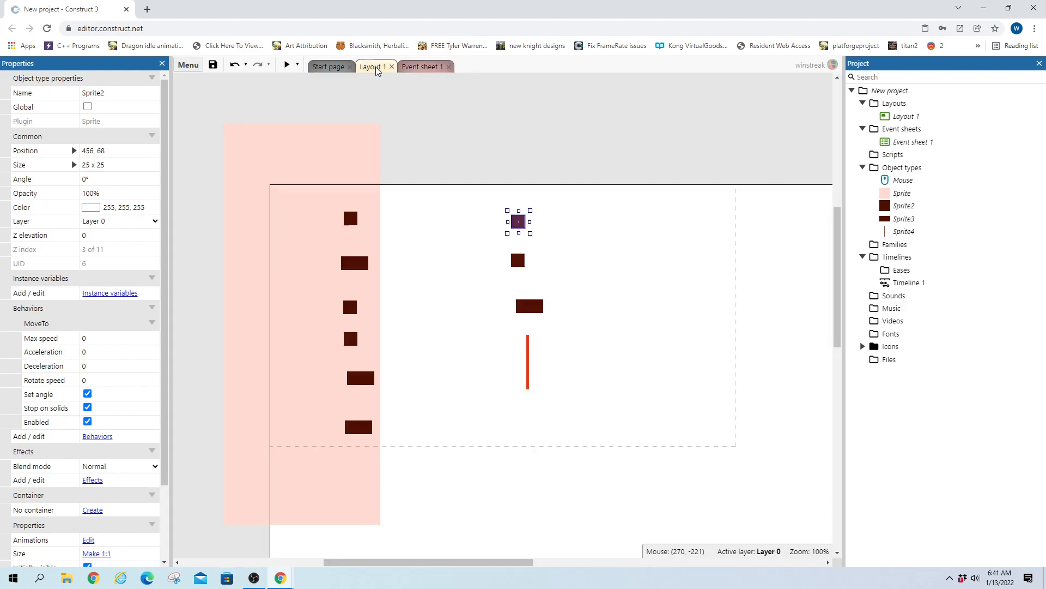
pyautogui.moveTo(227, 132)
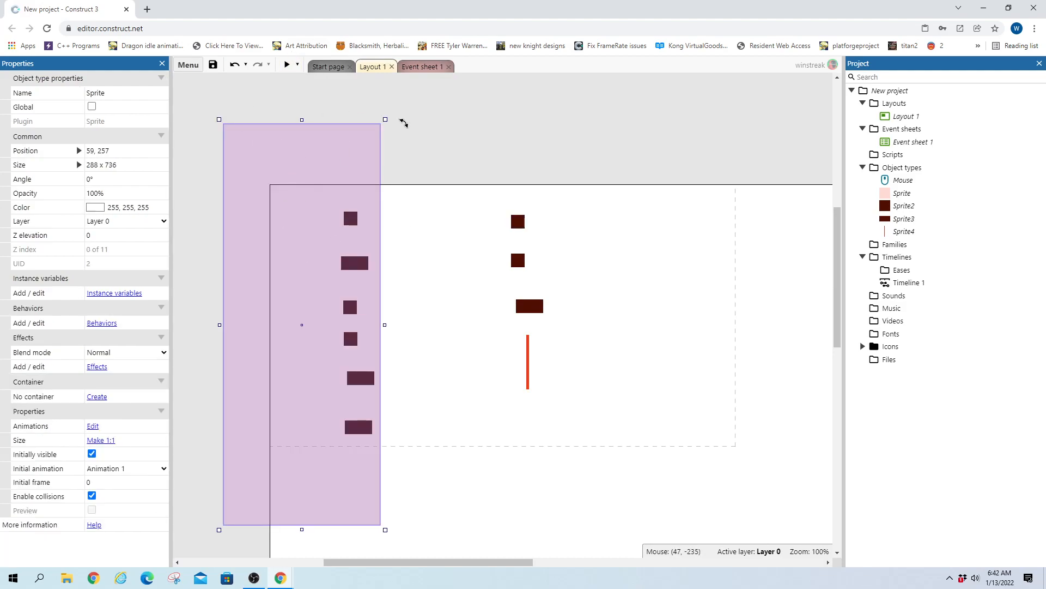
pyautogui.click(287, 64)
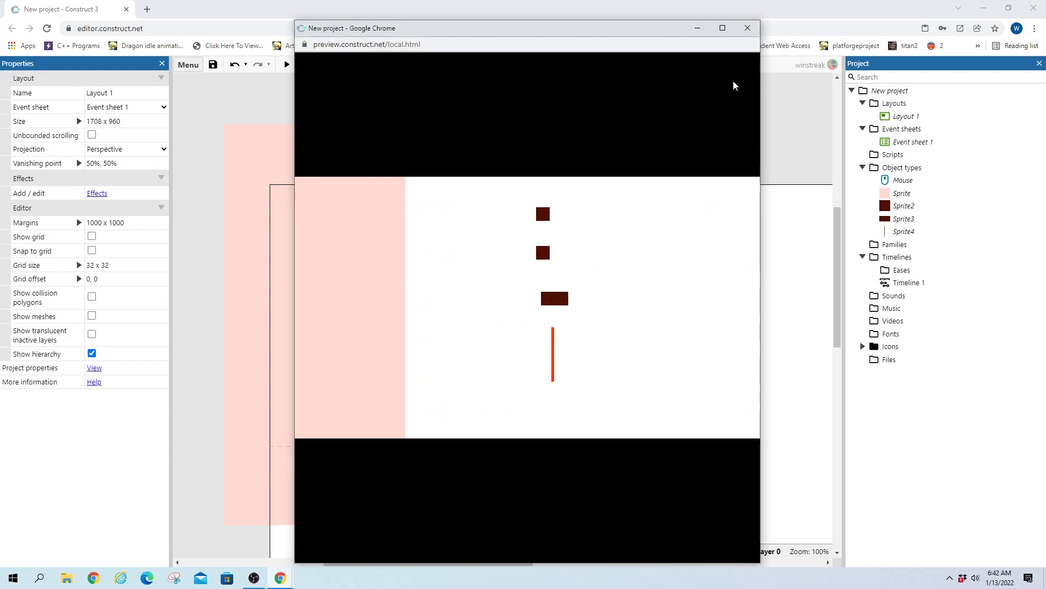
pyautogui.moveTo(541, 201)
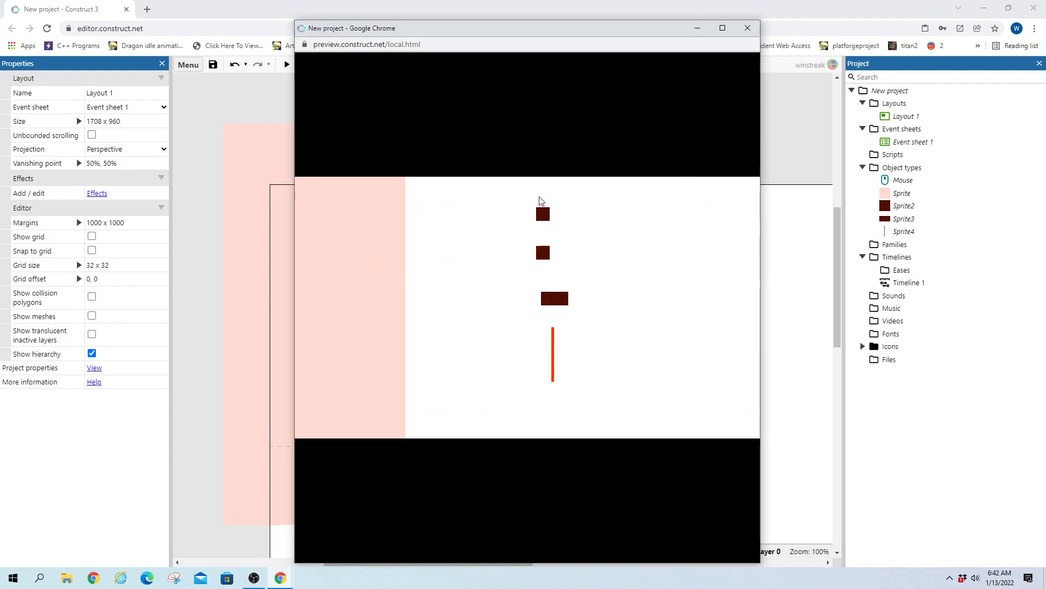
pyautogui.click(747, 28)
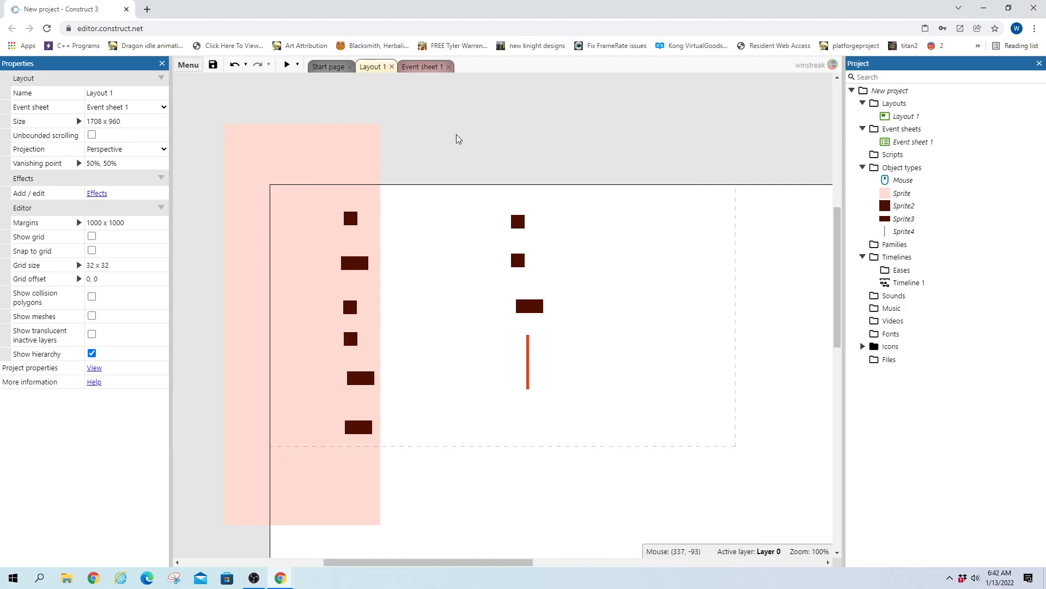
pyautogui.moveTo(390, 204)
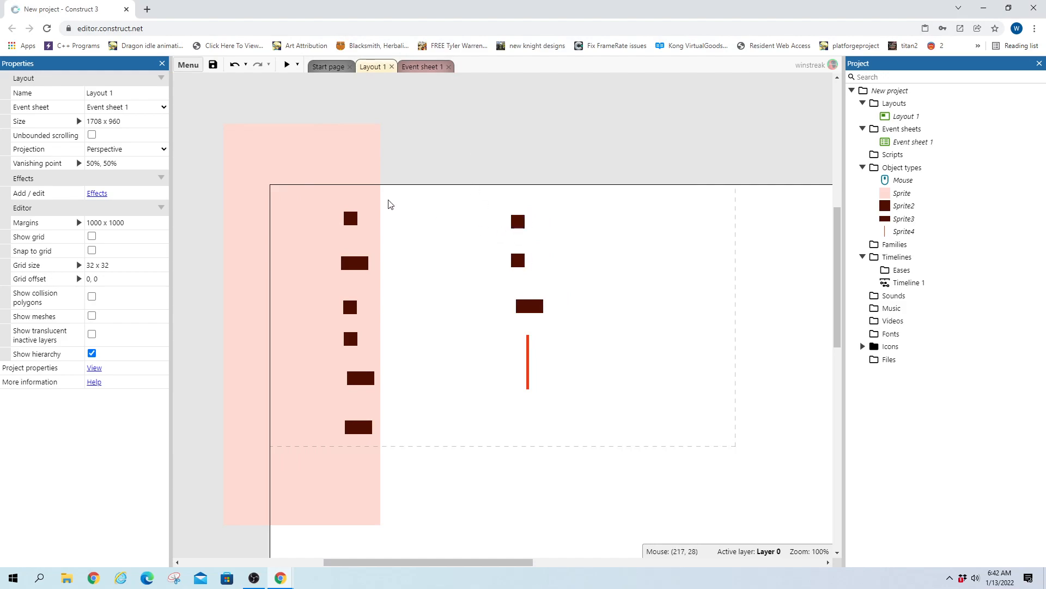
# Add the Solid behavior to the Sprite2 cars alongside their MoveTo
pyautogui.click(527, 361)
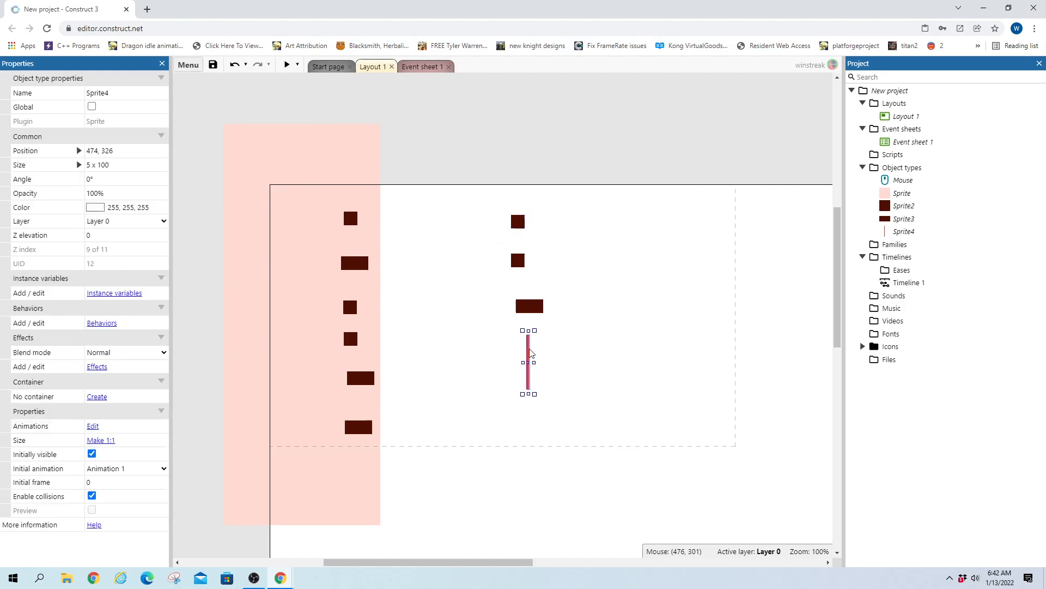
pyautogui.click(349, 218)
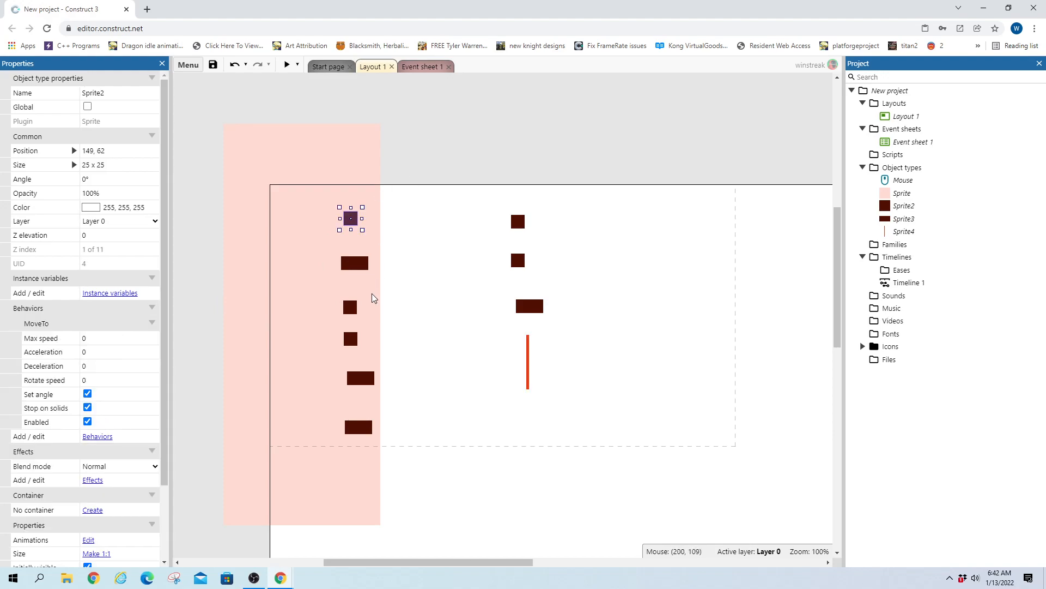
pyautogui.moveTo(518, 218)
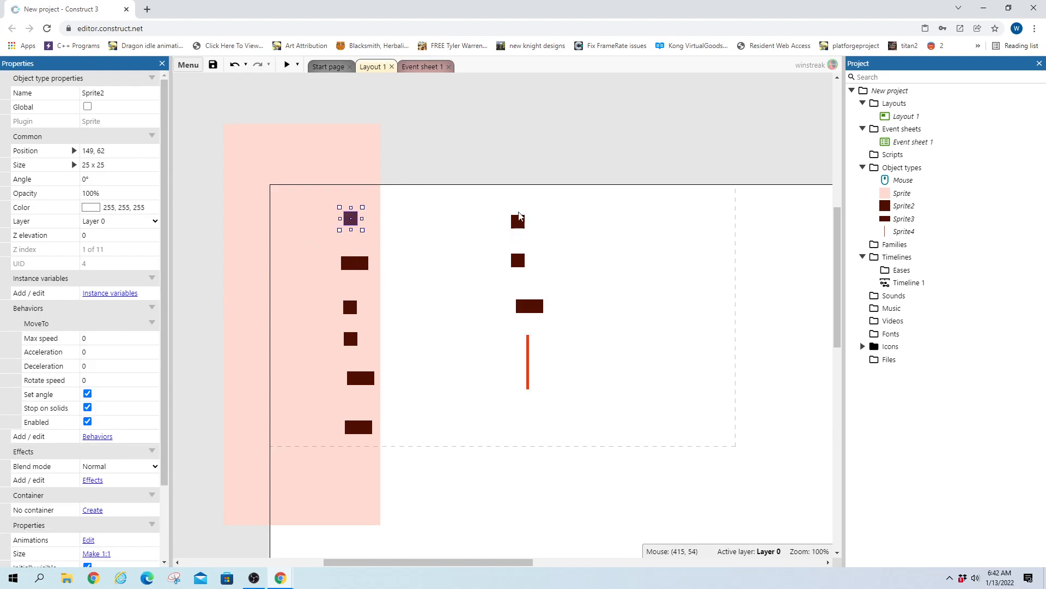
pyautogui.click(518, 221)
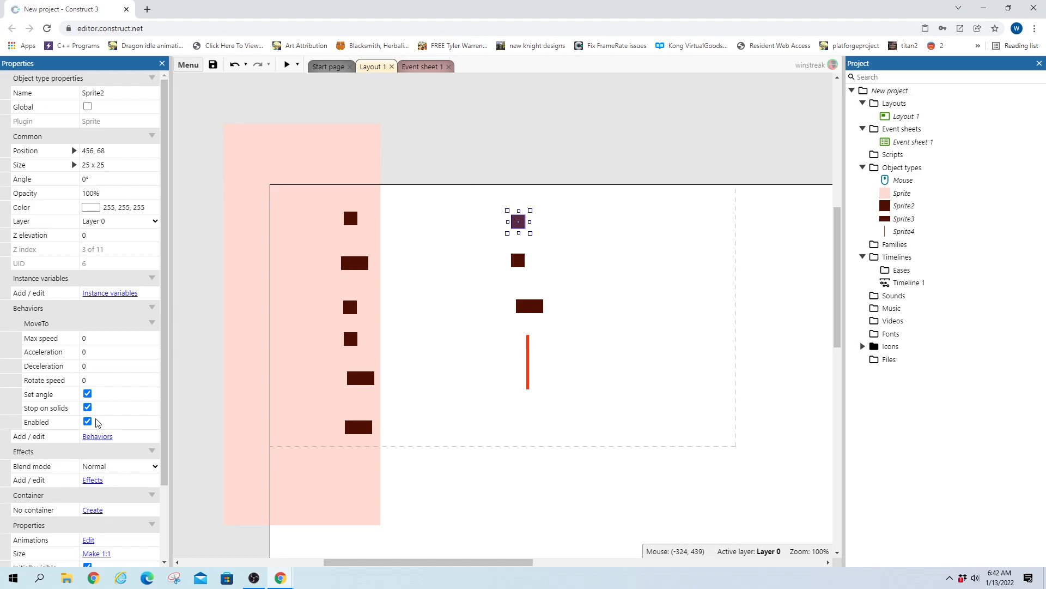
pyautogui.click(97, 436)
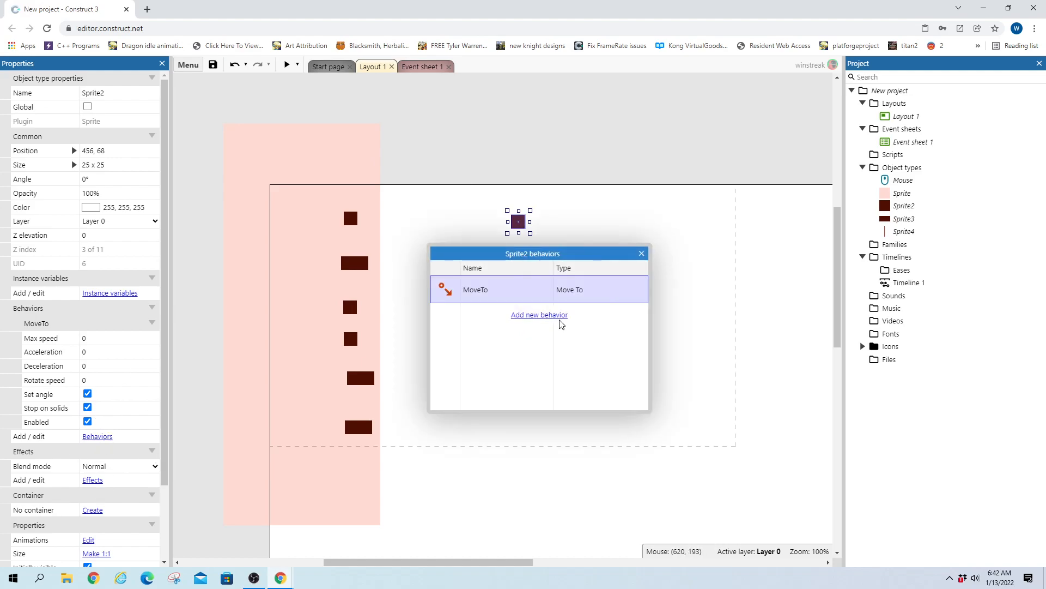
pyautogui.click(538, 314)
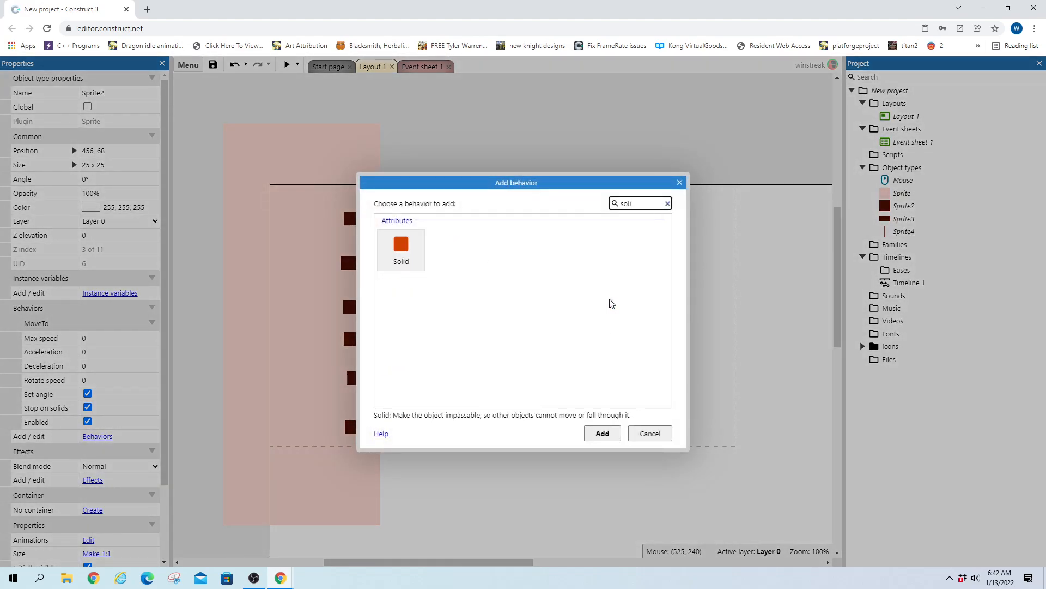
pyautogui.click(601, 433)
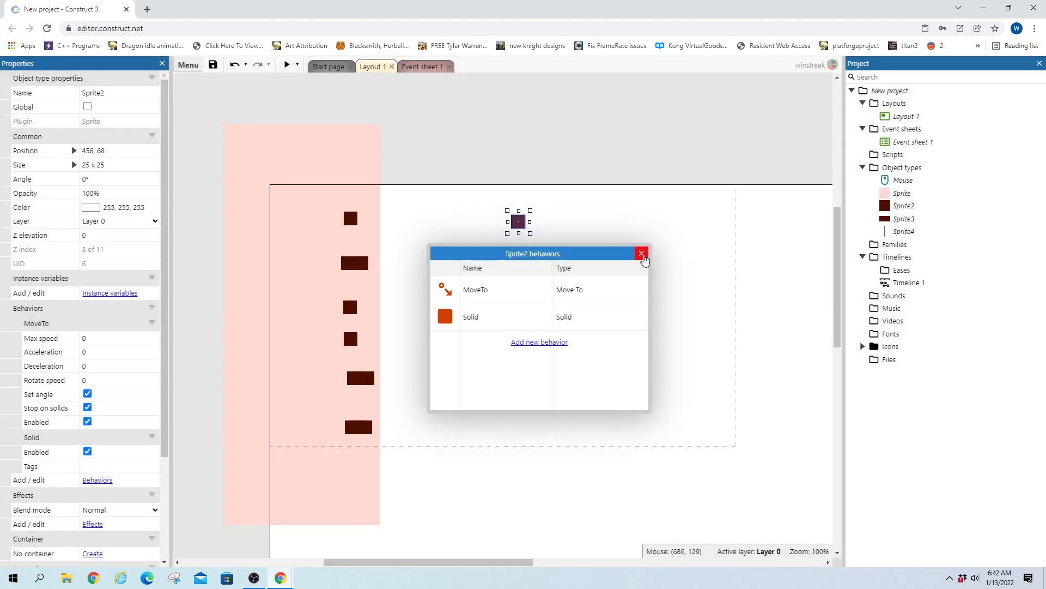
pyautogui.click(641, 254)
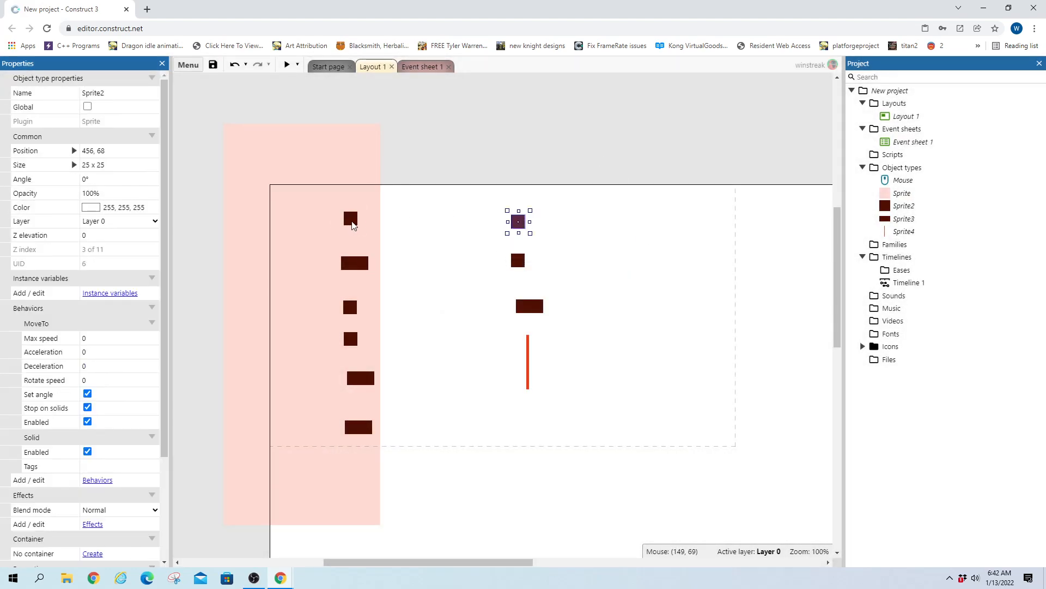
# Keep Stop on solids enabled on the top-left car's MoveTo behavior
pyautogui.click(350, 218)
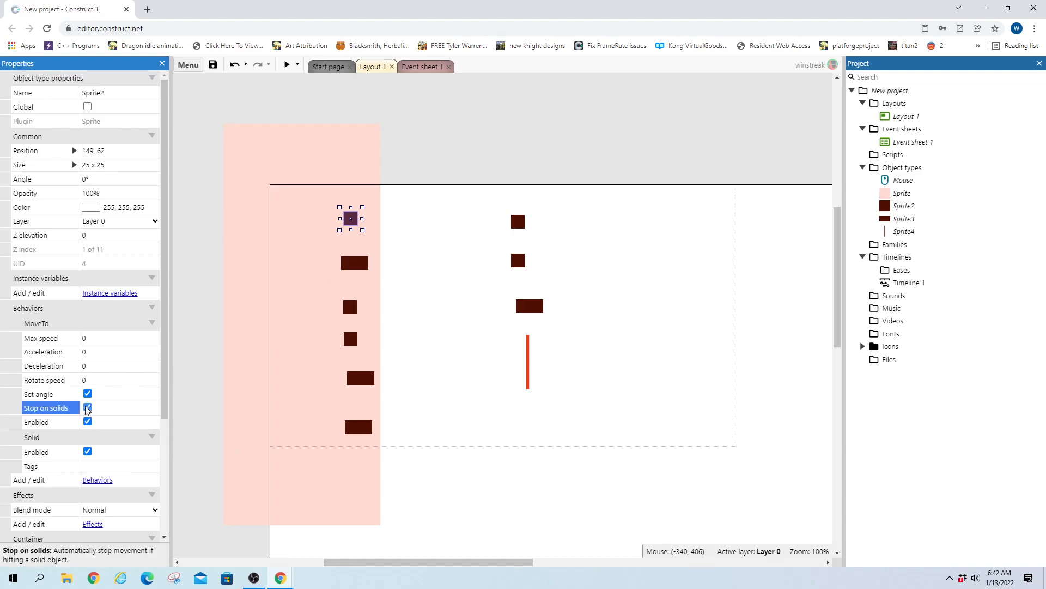
pyautogui.click(87, 408)
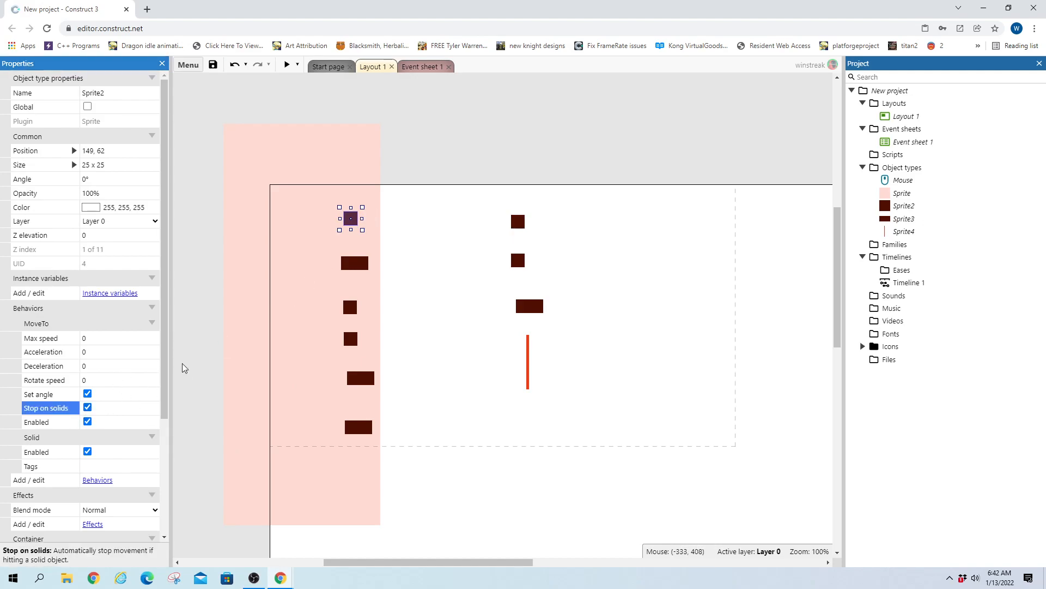
pyautogui.click(354, 263)
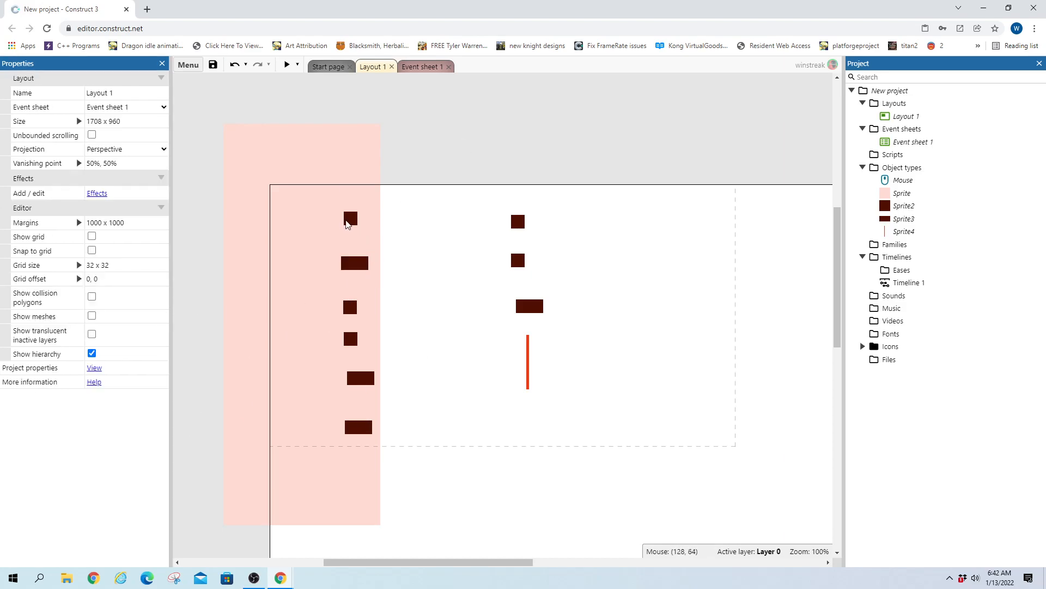
pyautogui.moveTo(528, 276)
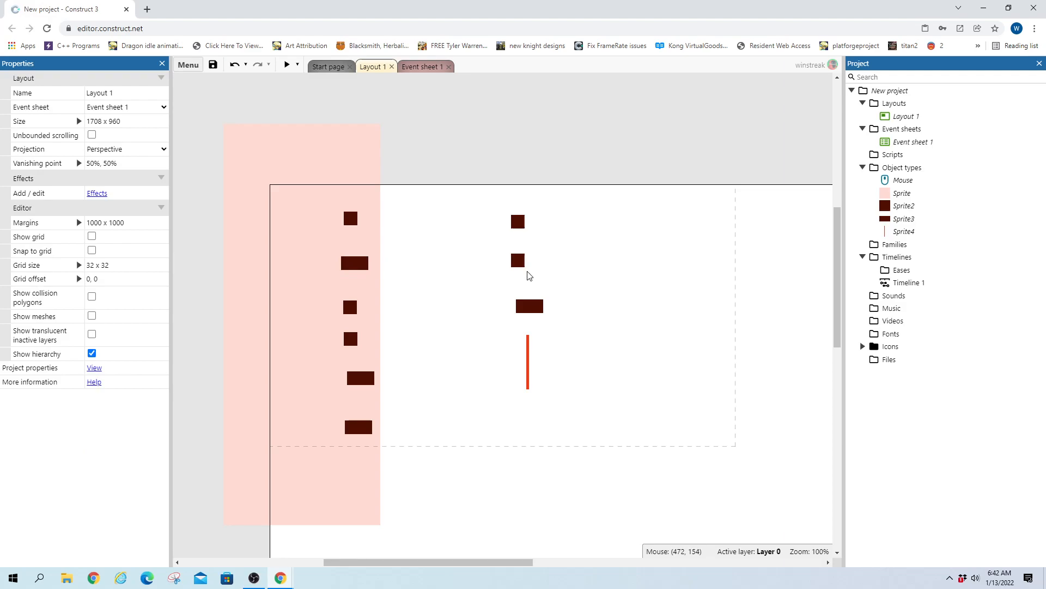
# Adjust the right-side cars, adding a rotated second car and toggling the middle car's Stop on solids
pyautogui.click(518, 260)
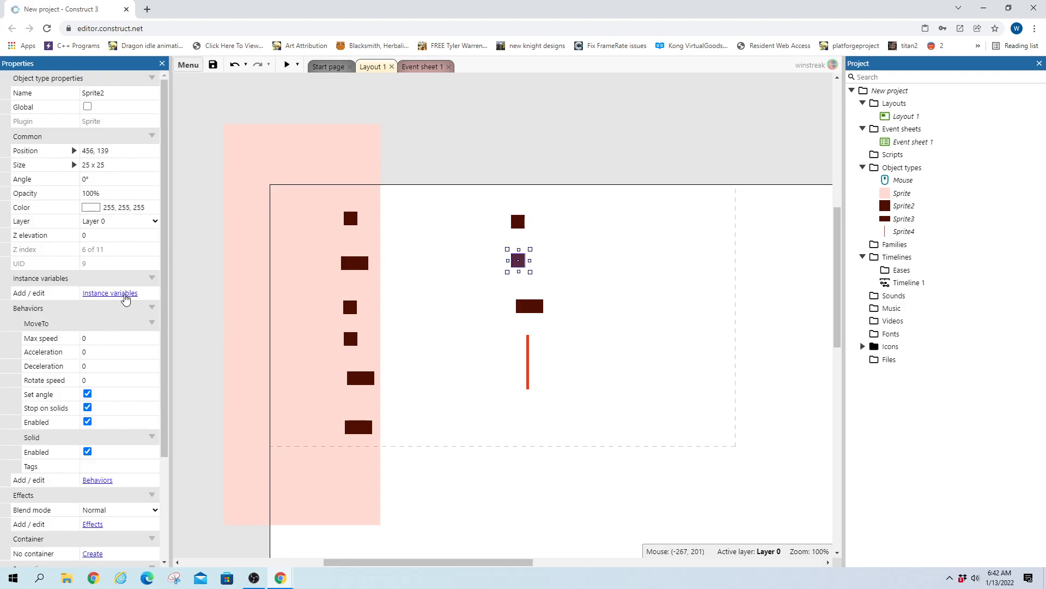
pyautogui.click(109, 292)
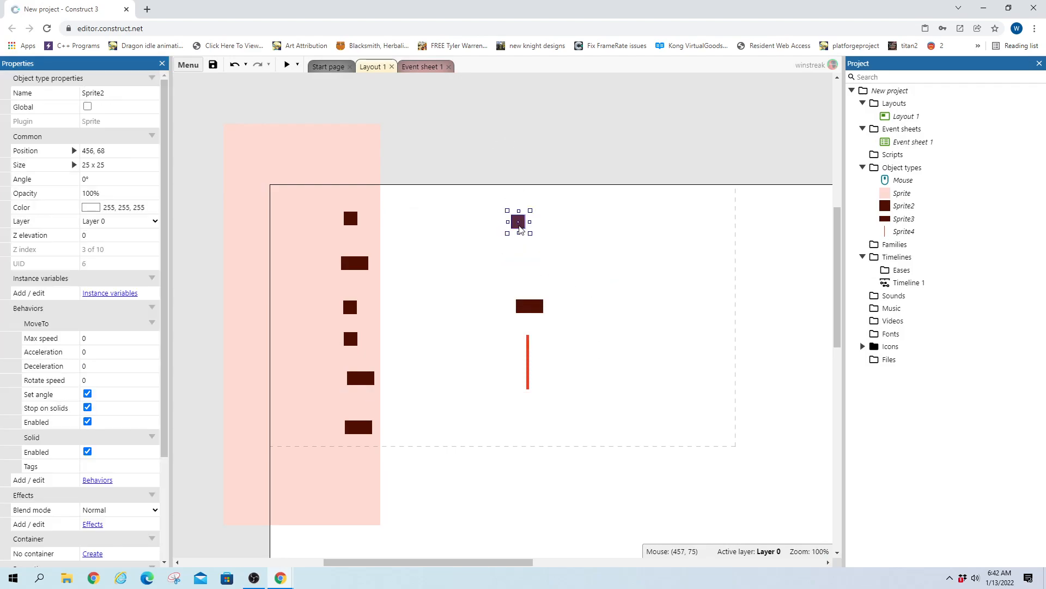
pyautogui.click(517, 251)
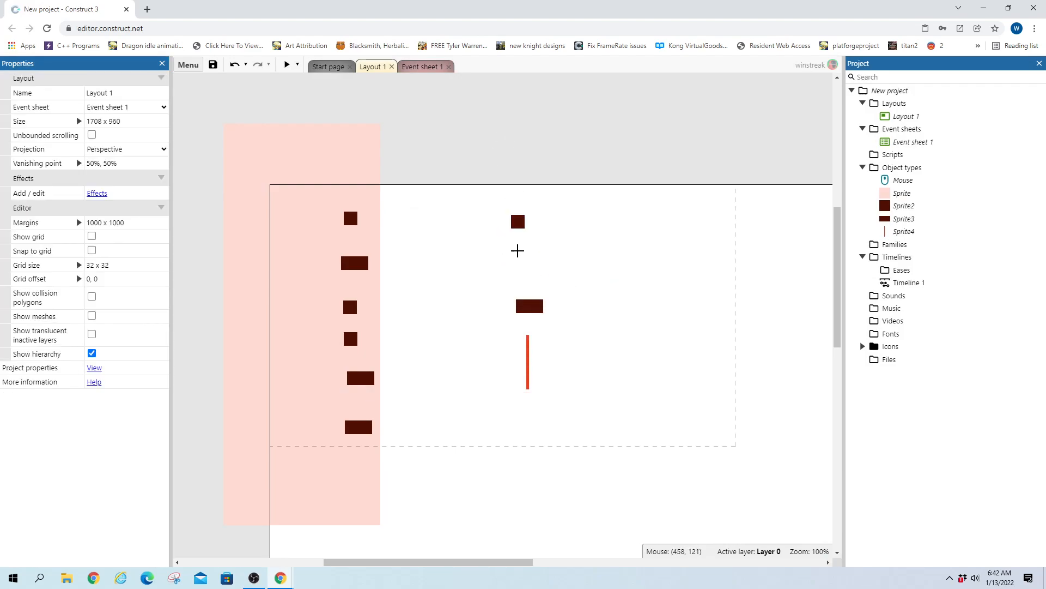
pyautogui.click(517, 258)
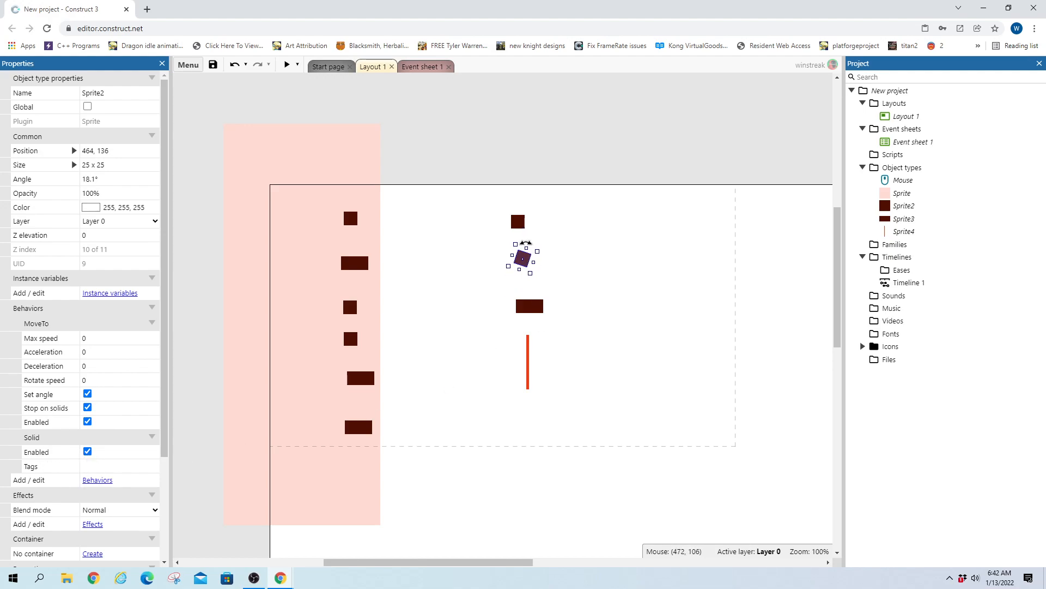
pyautogui.click(530, 306)
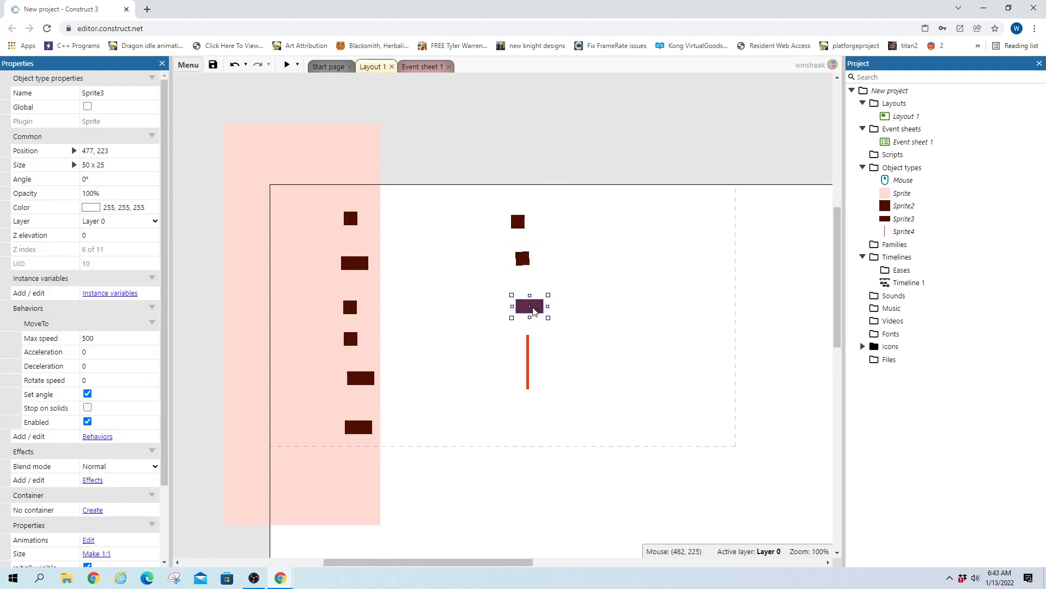
pyautogui.click(87, 408)
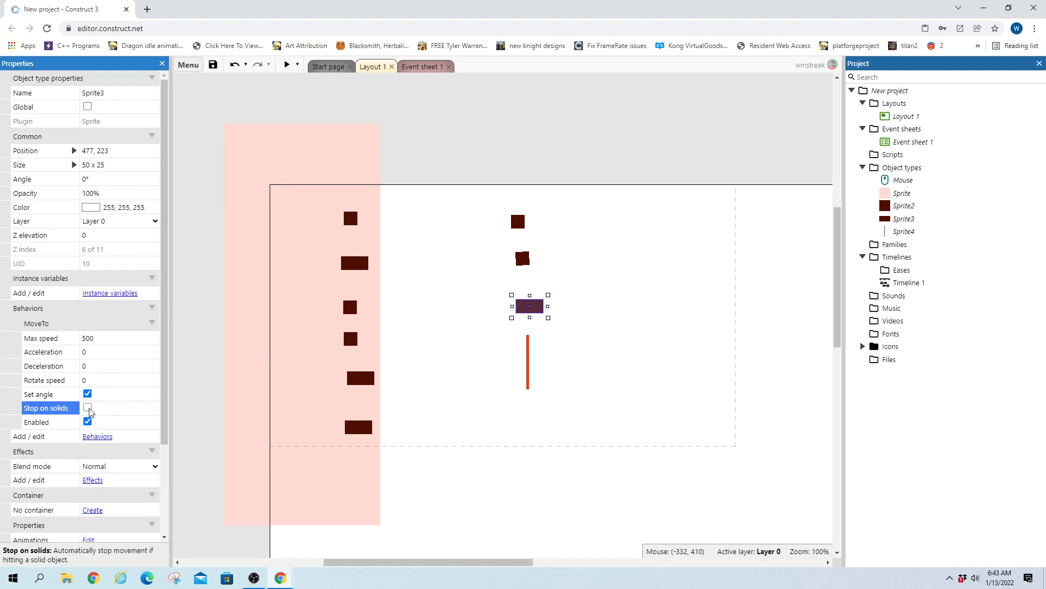
# Confirm collisions enabled on the thin red bar and go to its behaviors to add Solid
pyautogui.click(528, 360)
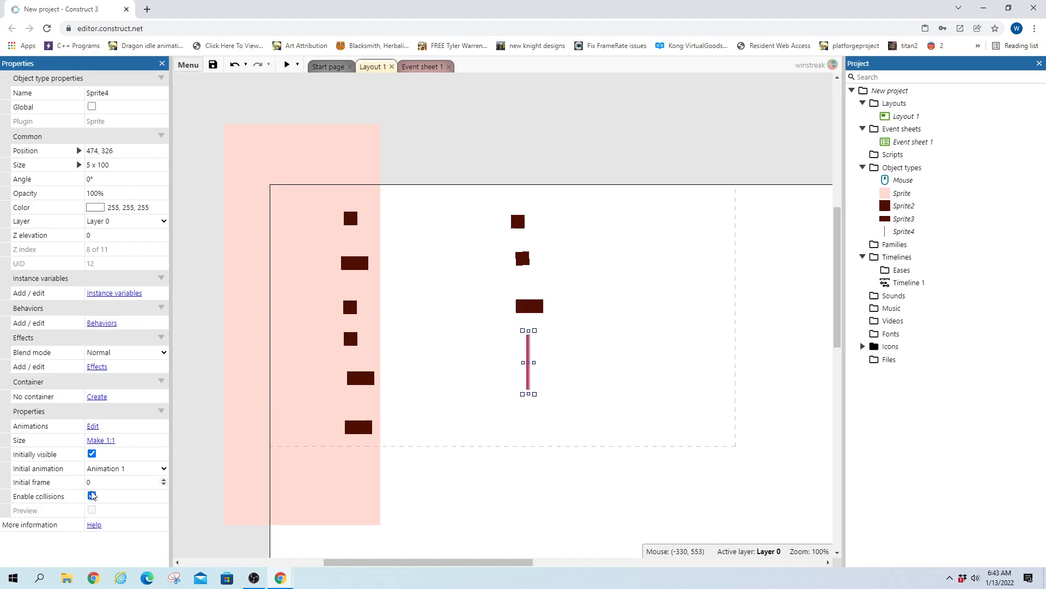
pyautogui.click(91, 496)
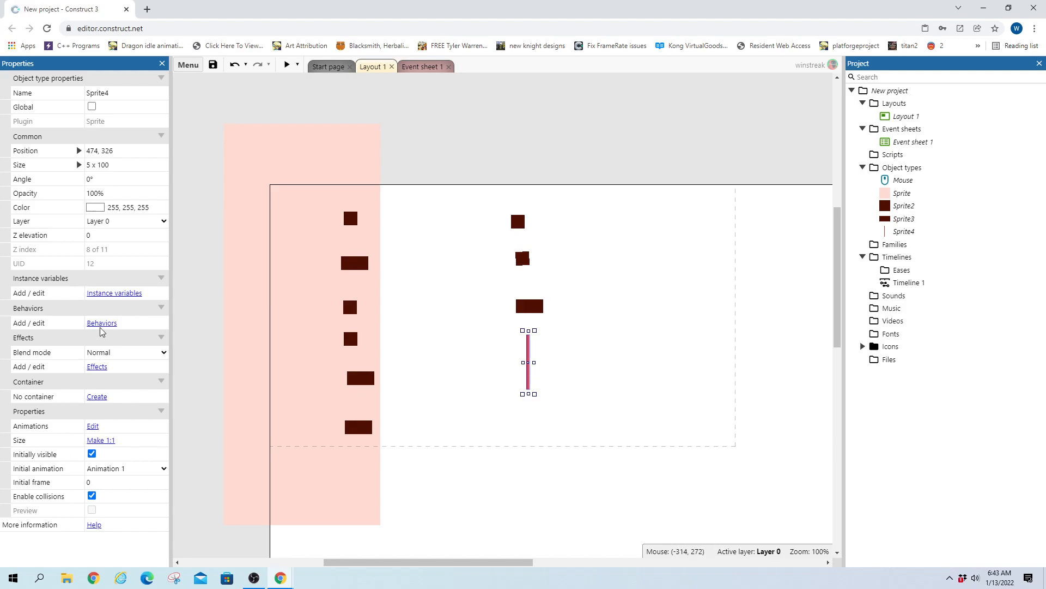
pyautogui.click(101, 323)
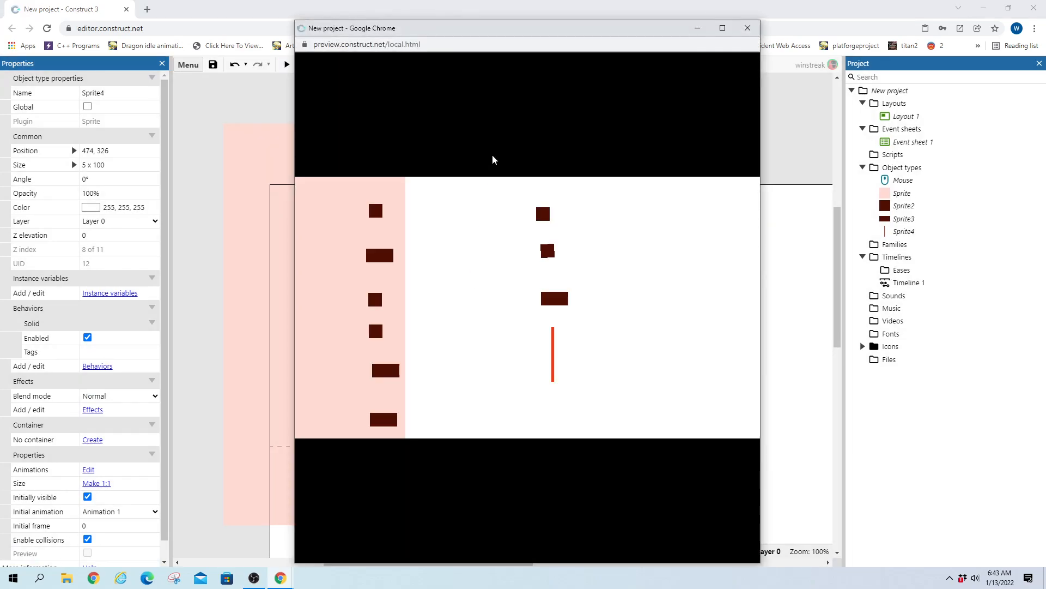
pyautogui.moveTo(747, 28)
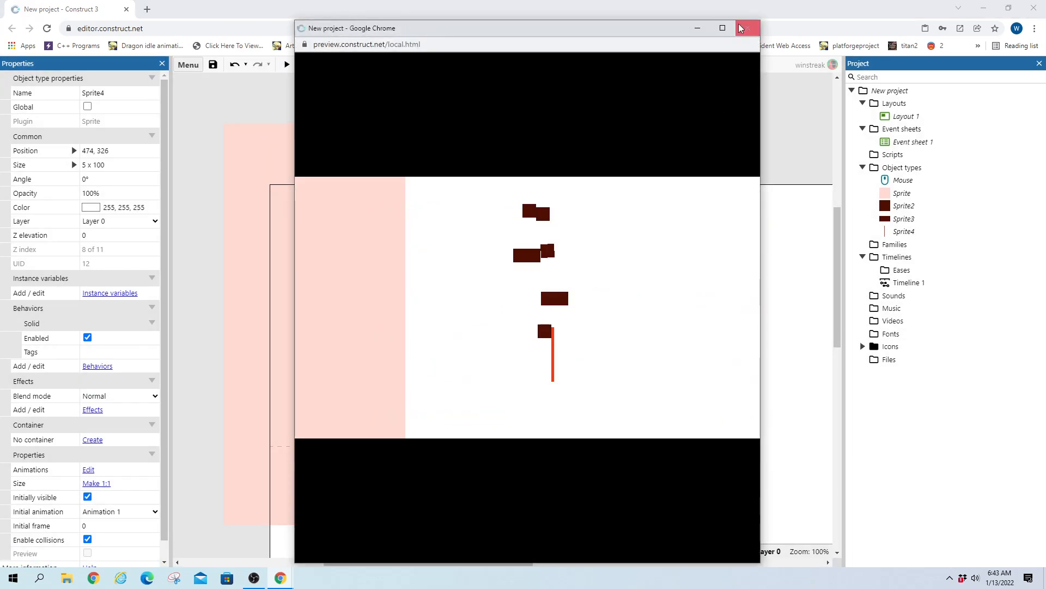
pyautogui.click(746, 28)
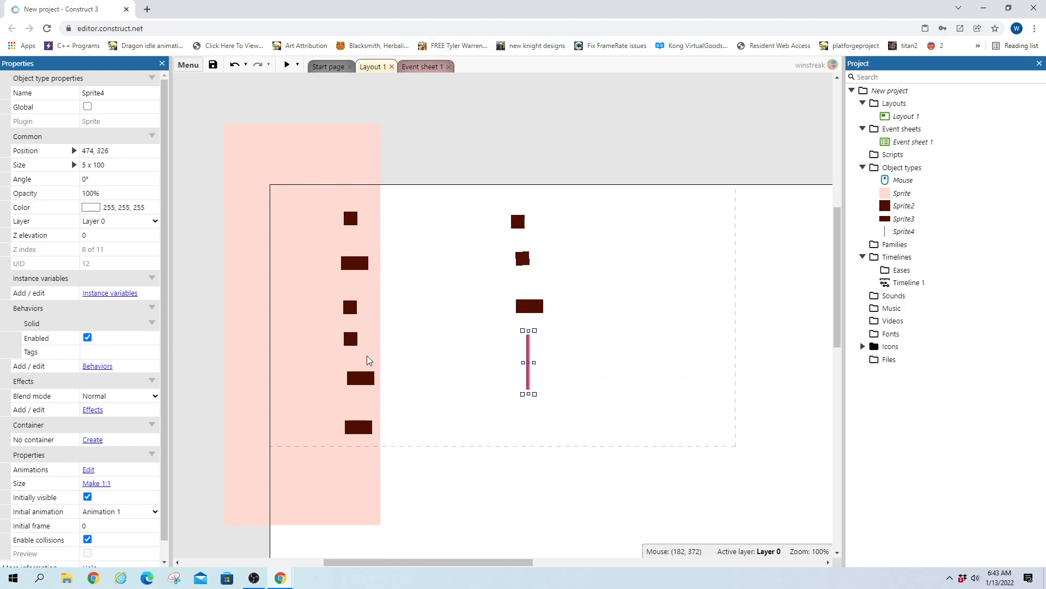
pyautogui.moveTo(364, 377)
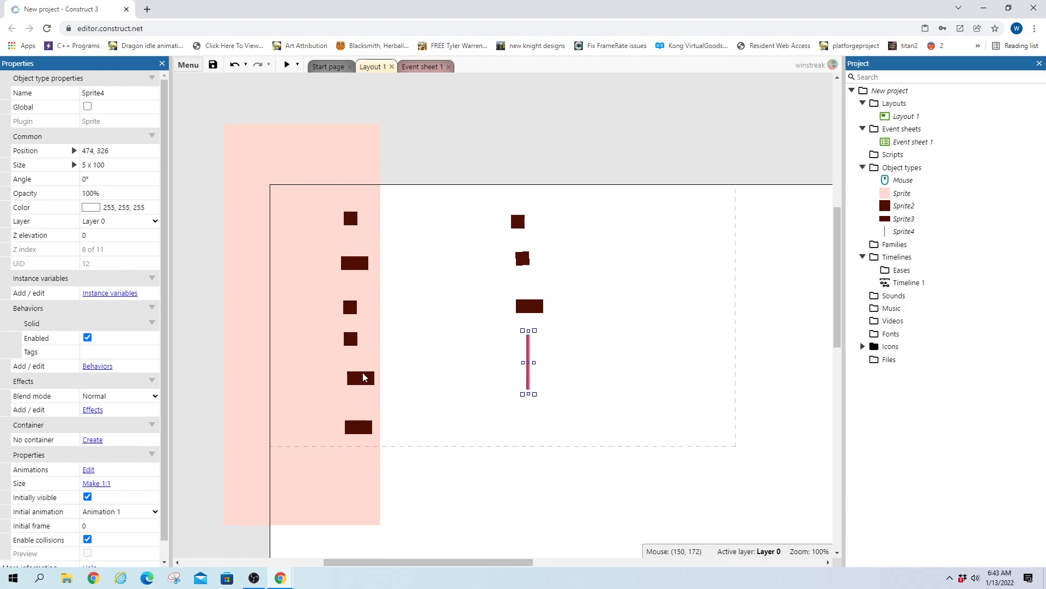
pyautogui.click(361, 378)
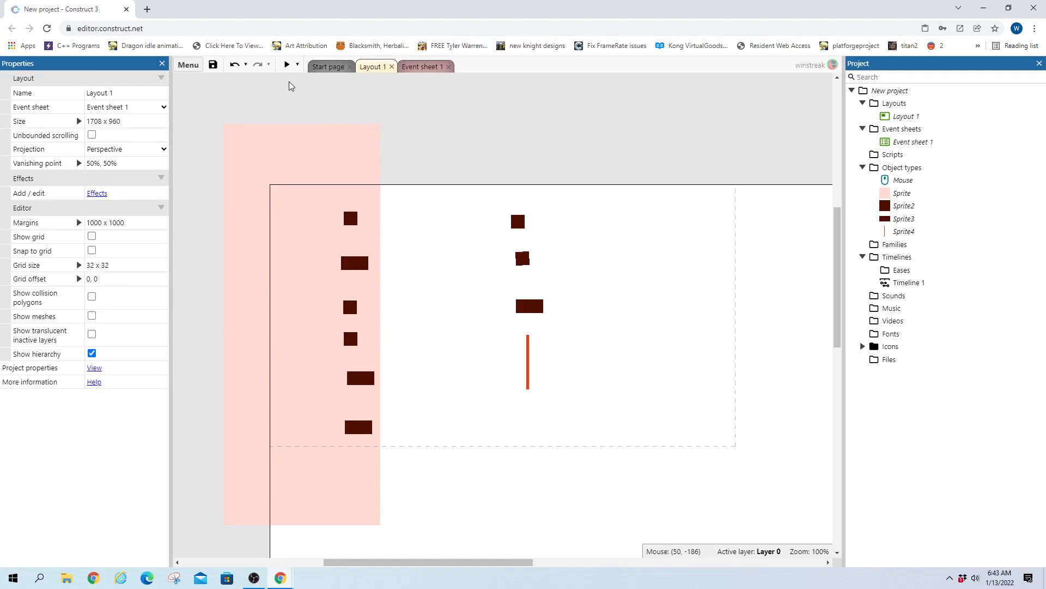
# Select the second car on the pink strip to check its Stop on solids setting
pyautogui.click(354, 263)
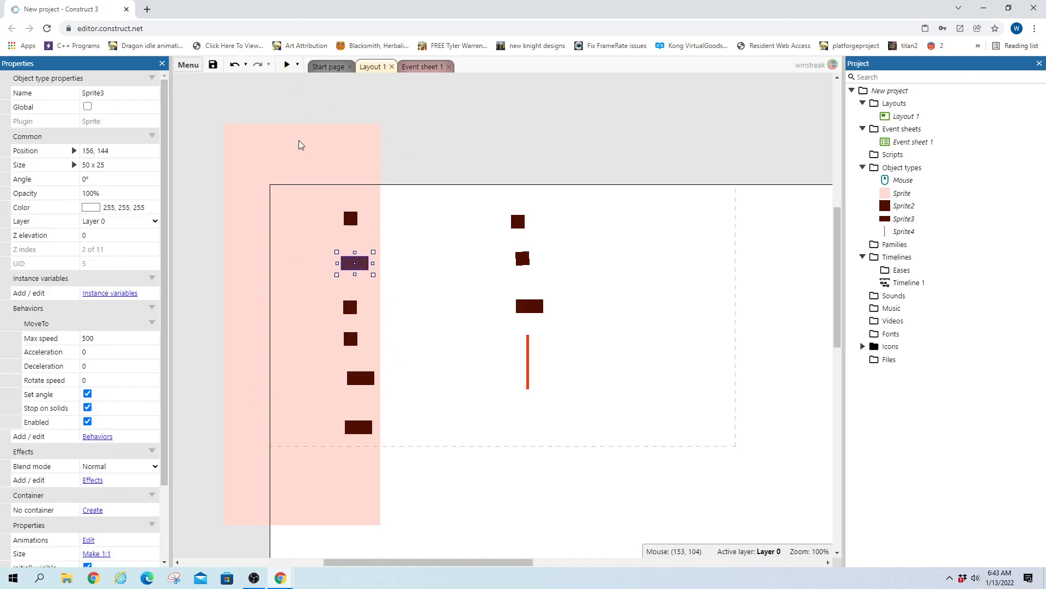
pyautogui.moveTo(472, 332)
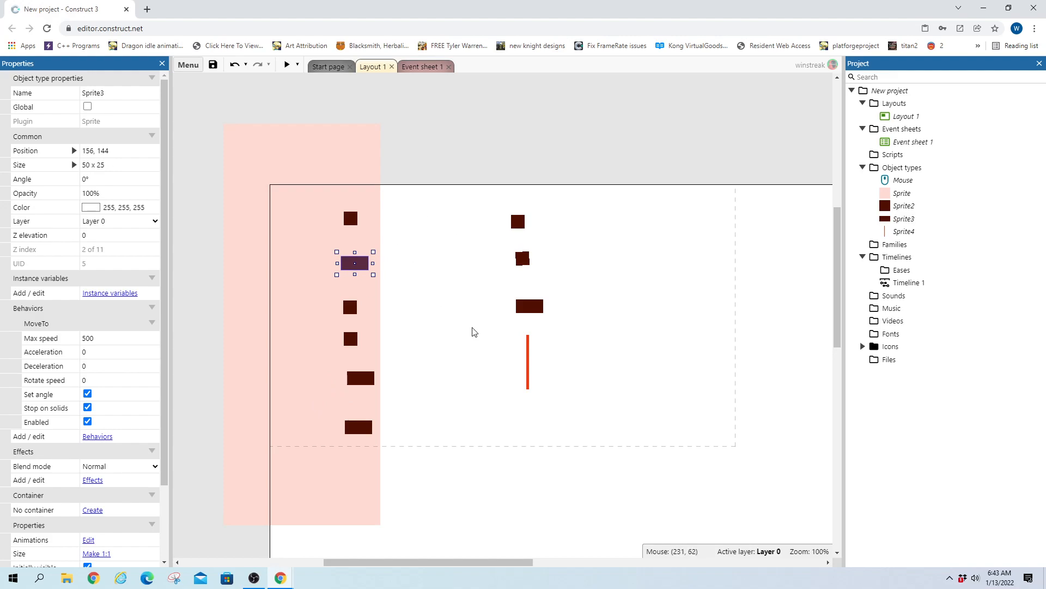
pyautogui.moveTo(377, 364)
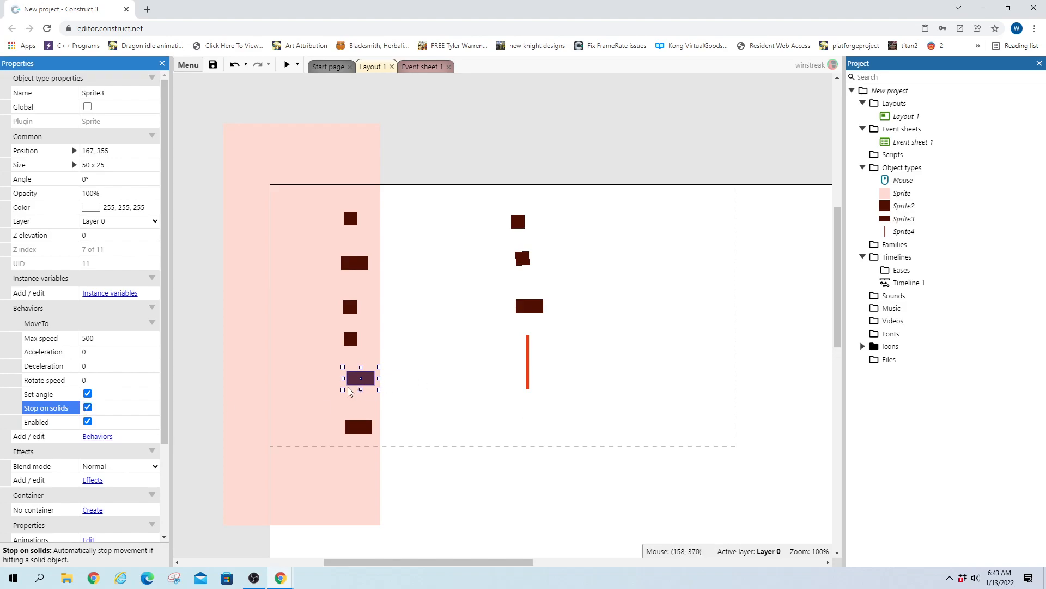
pyautogui.moveTo(160, 433)
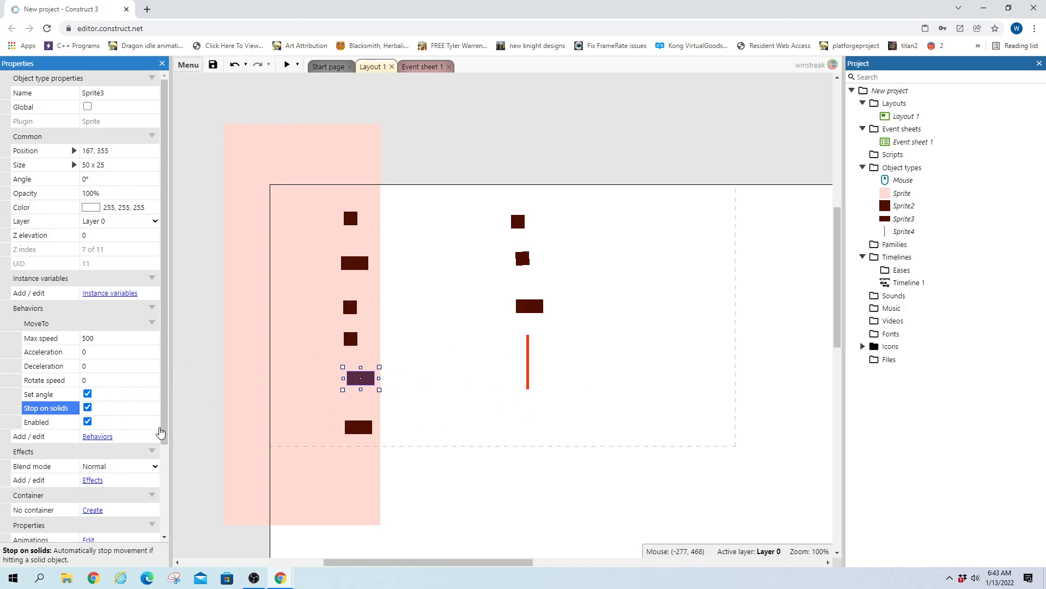
pyautogui.moveTo(390, 412)
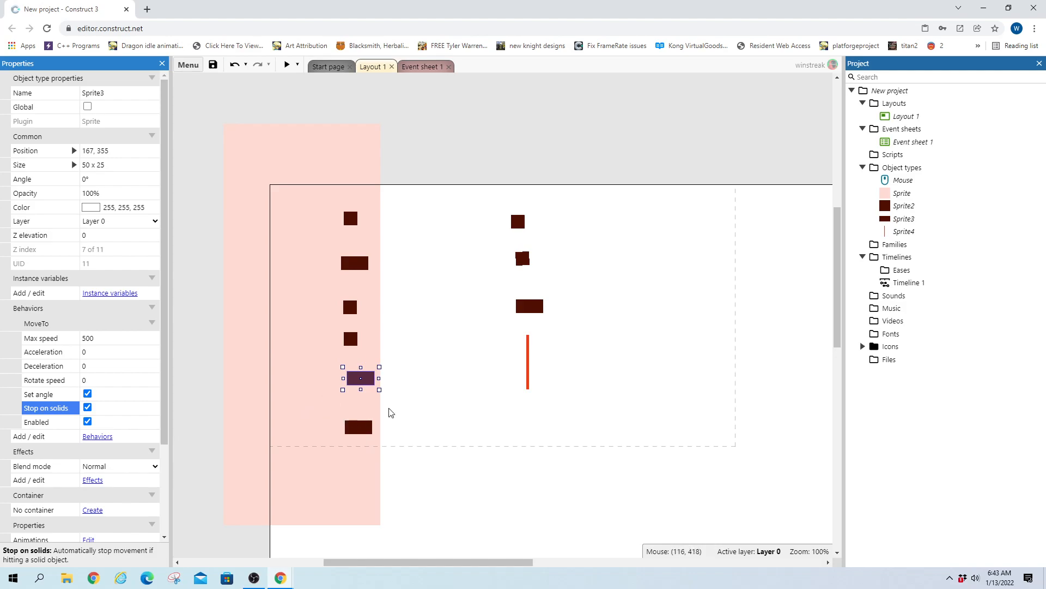
pyautogui.moveTo(406, 393)
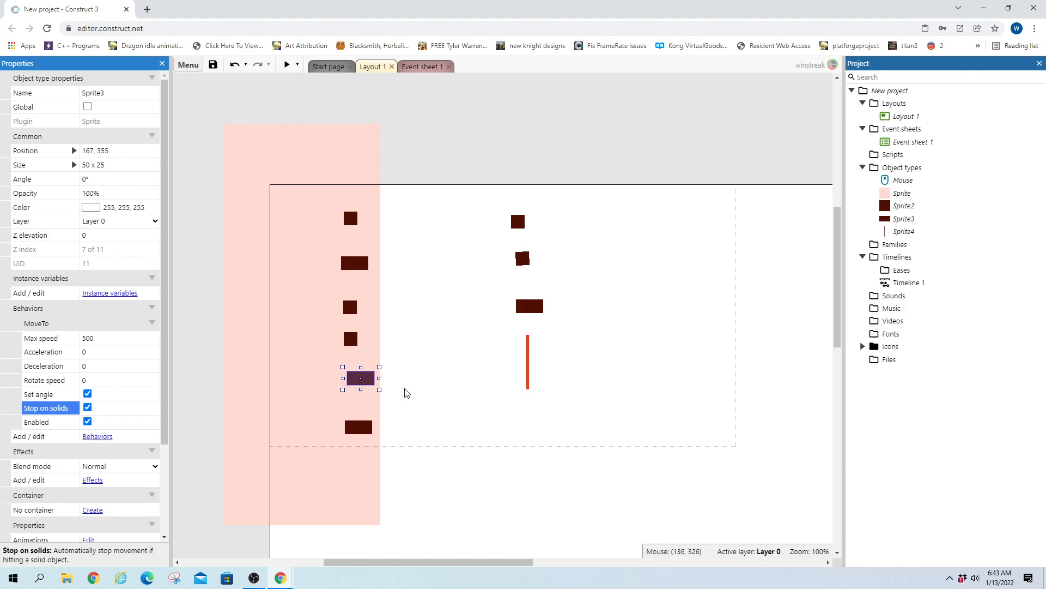
pyautogui.moveTo(290, 82)
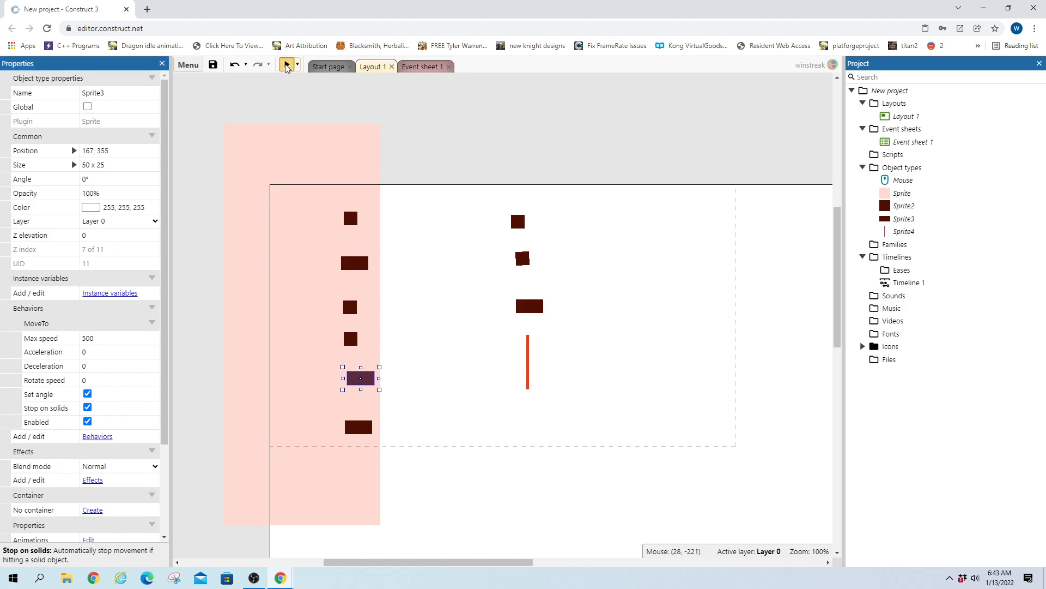
pyautogui.click(286, 64)
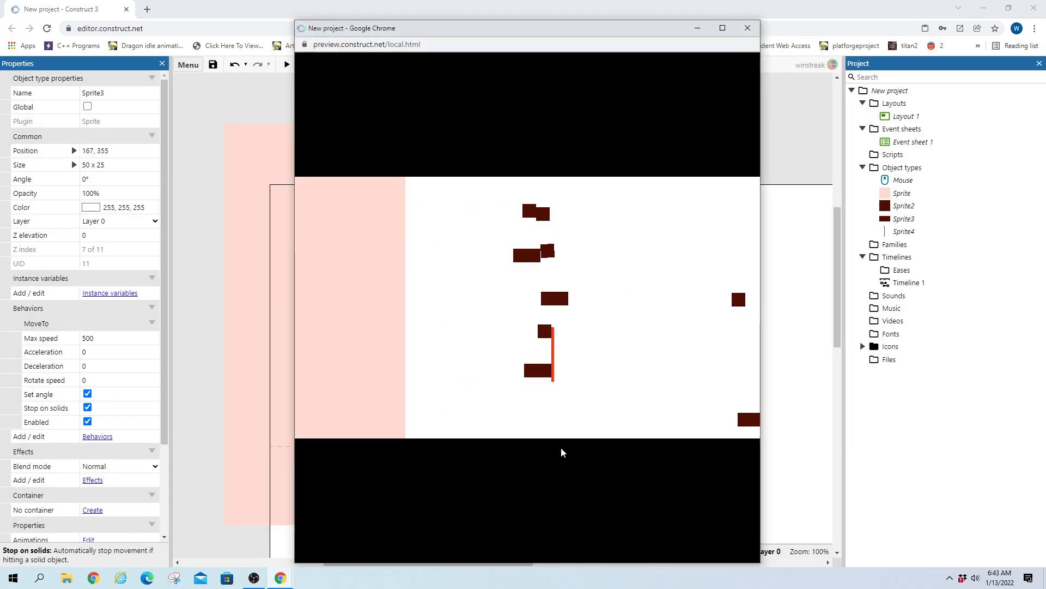
pyautogui.click(745, 28)
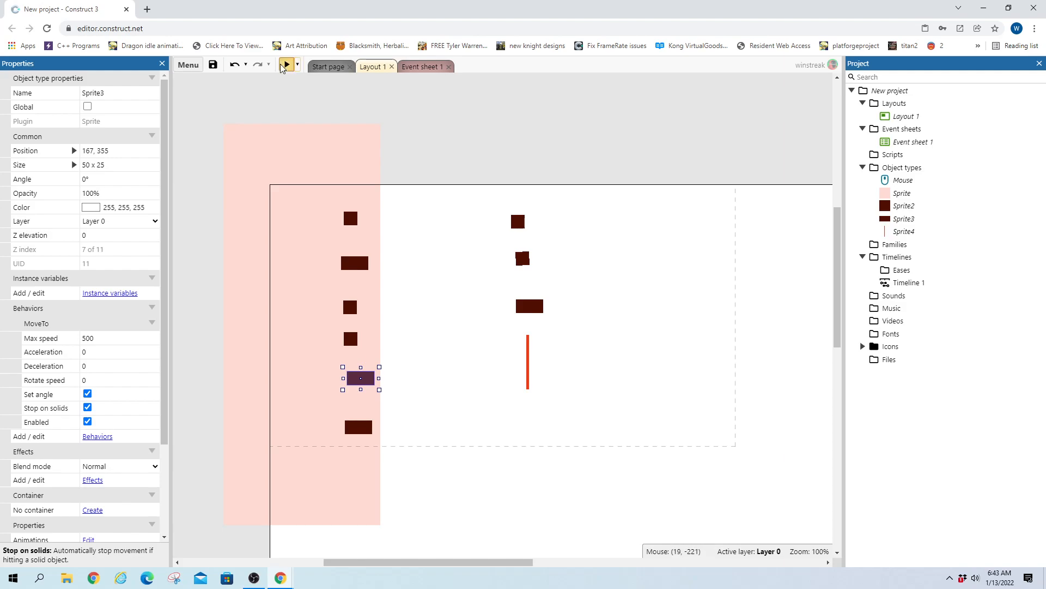
pyautogui.click(287, 65)
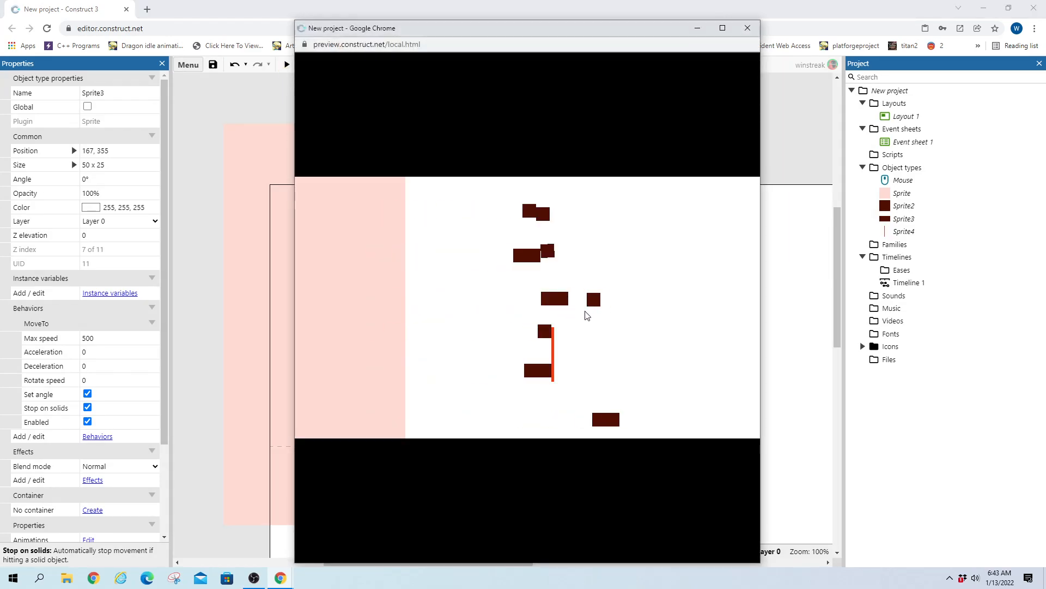
pyautogui.click(746, 29)
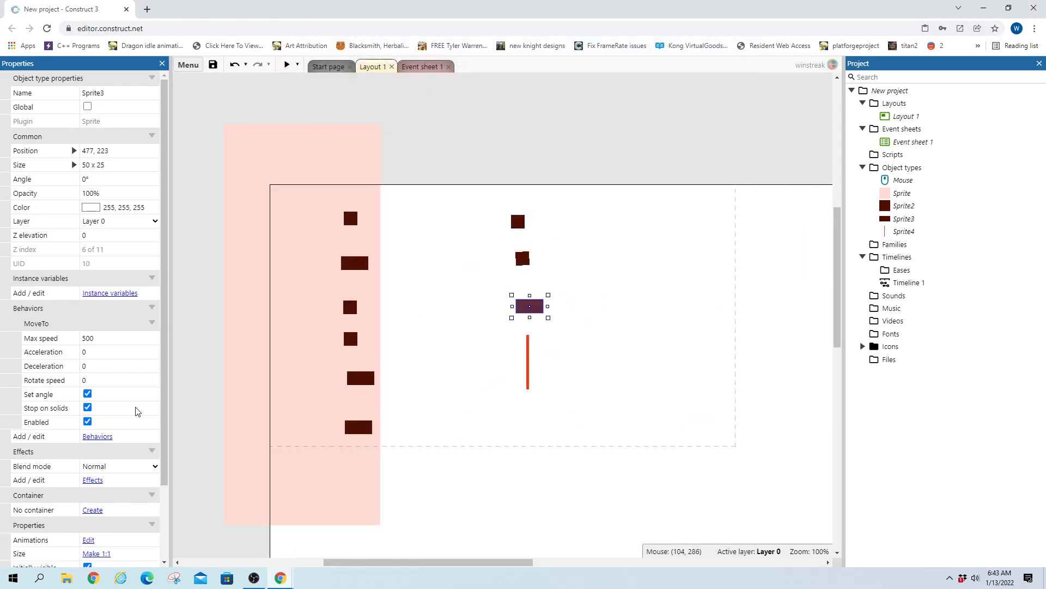
# Give the middle Sprite3 truck a Solid behavior alongside MoveTo and start a preview
pyautogui.click(350, 306)
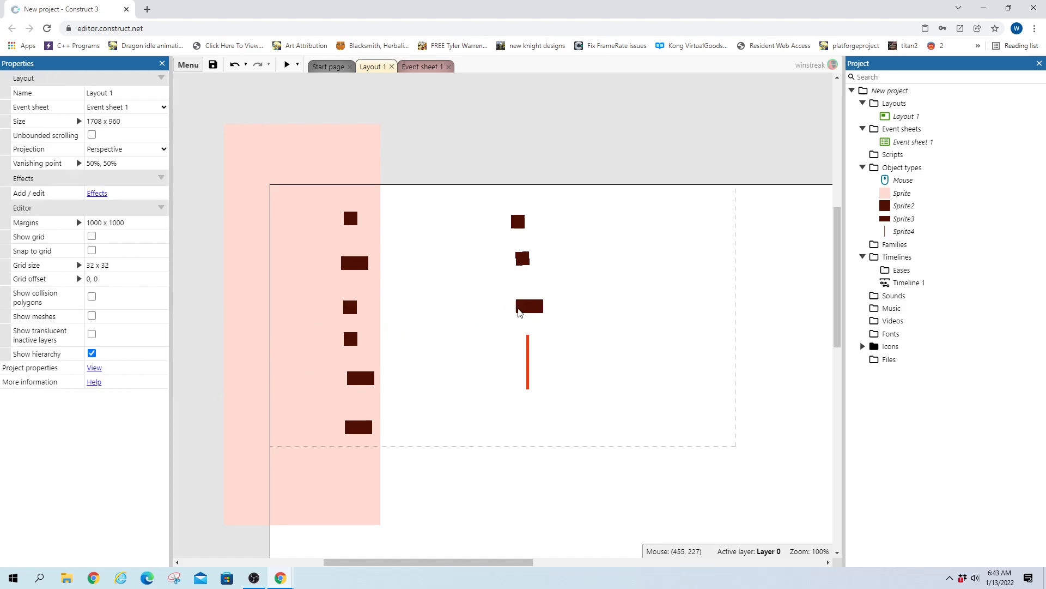
pyautogui.click(530, 307)
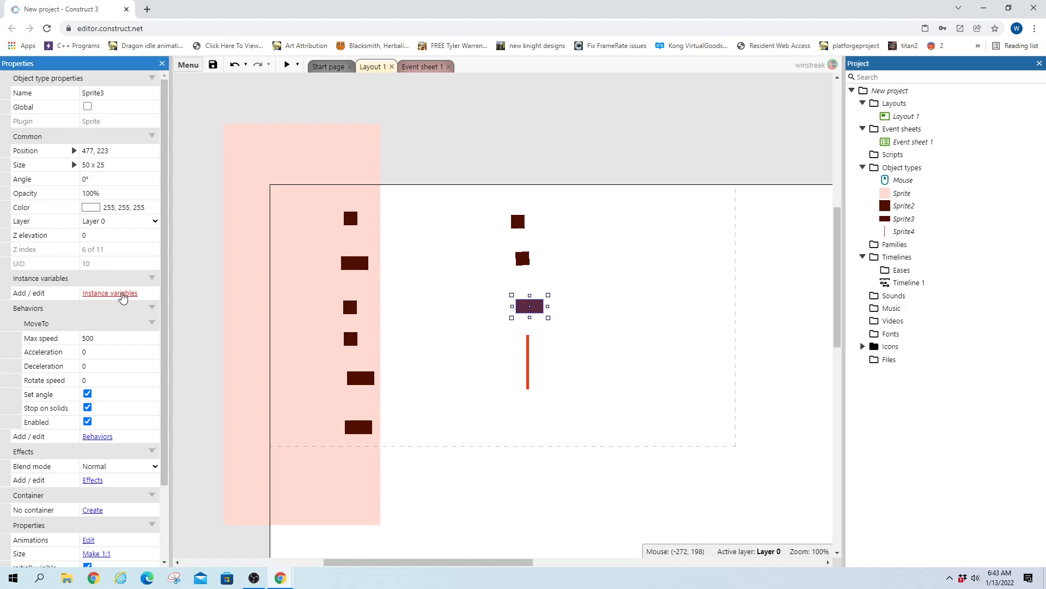
pyautogui.click(109, 292)
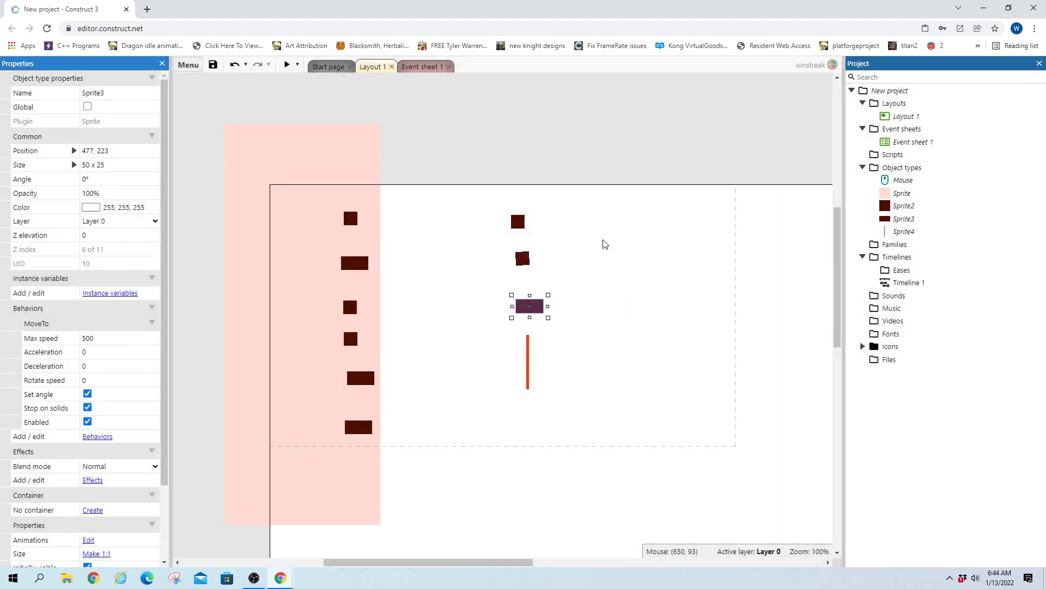
pyautogui.click(97, 436)
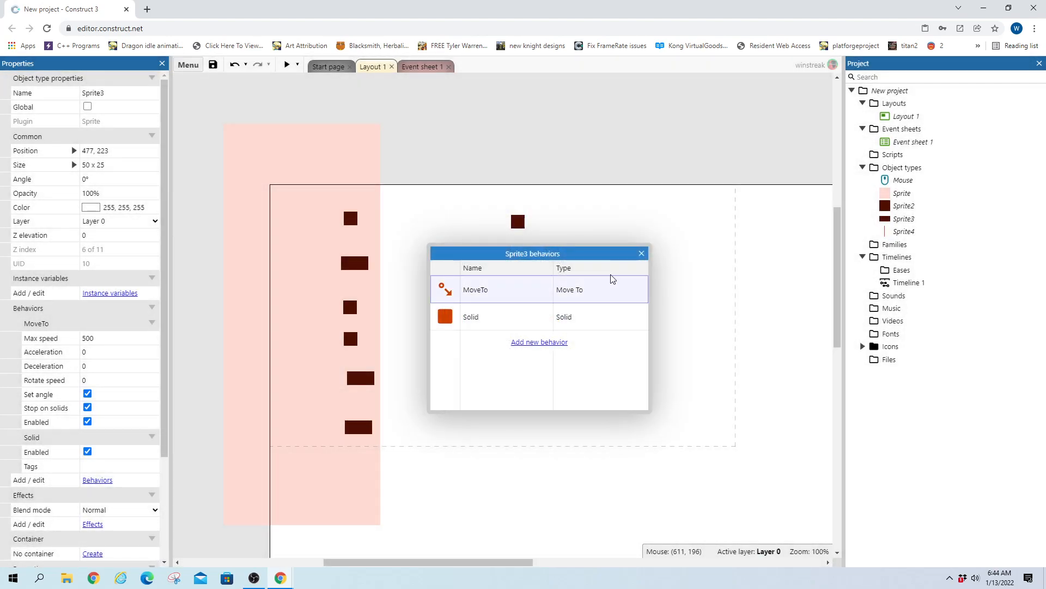
pyautogui.click(285, 64)
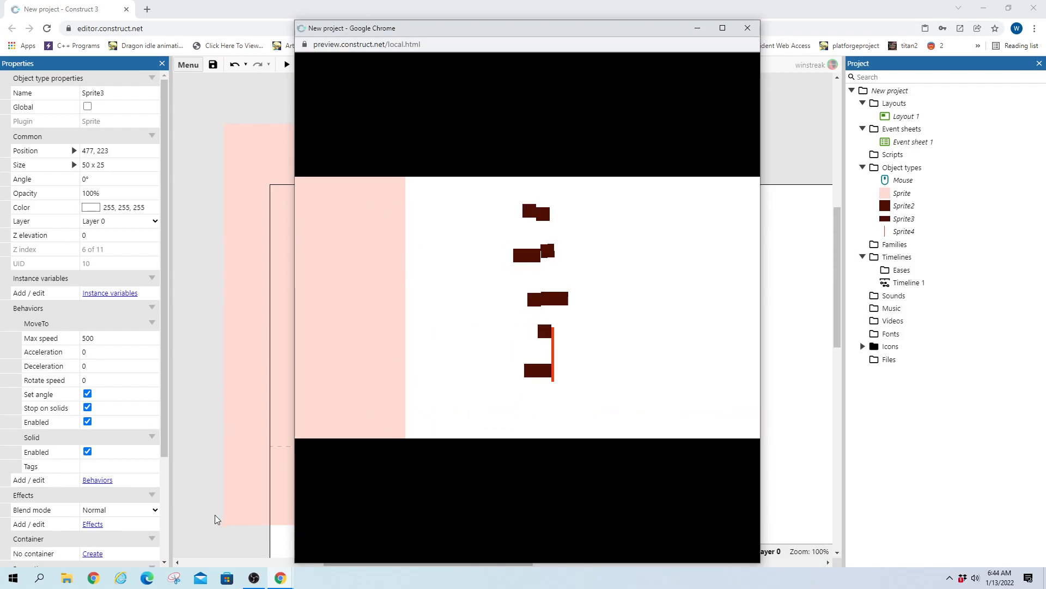
pyautogui.moveTo(732, 31)
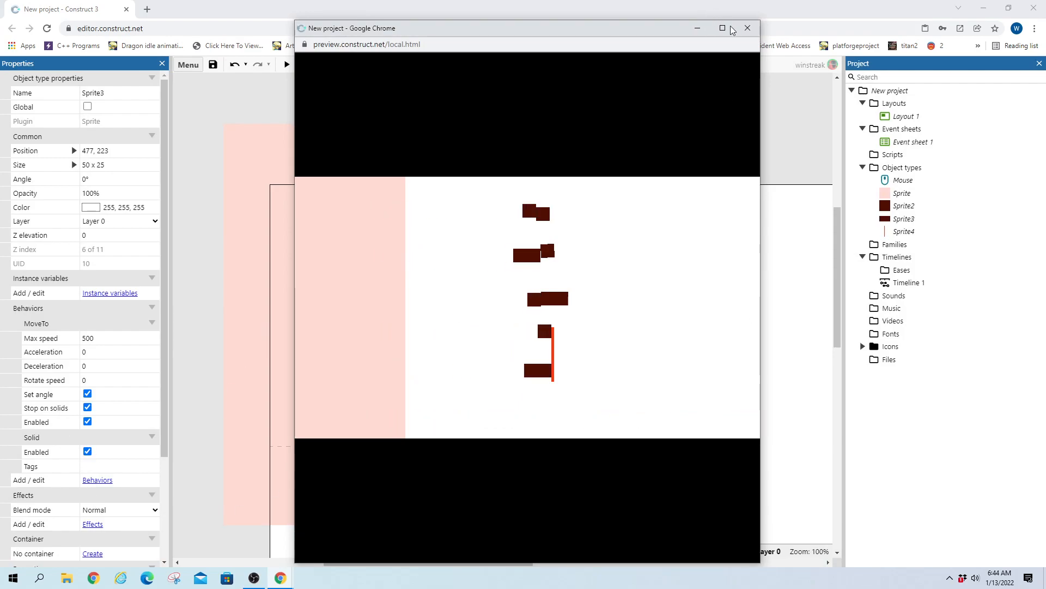
pyautogui.moveTo(747, 28)
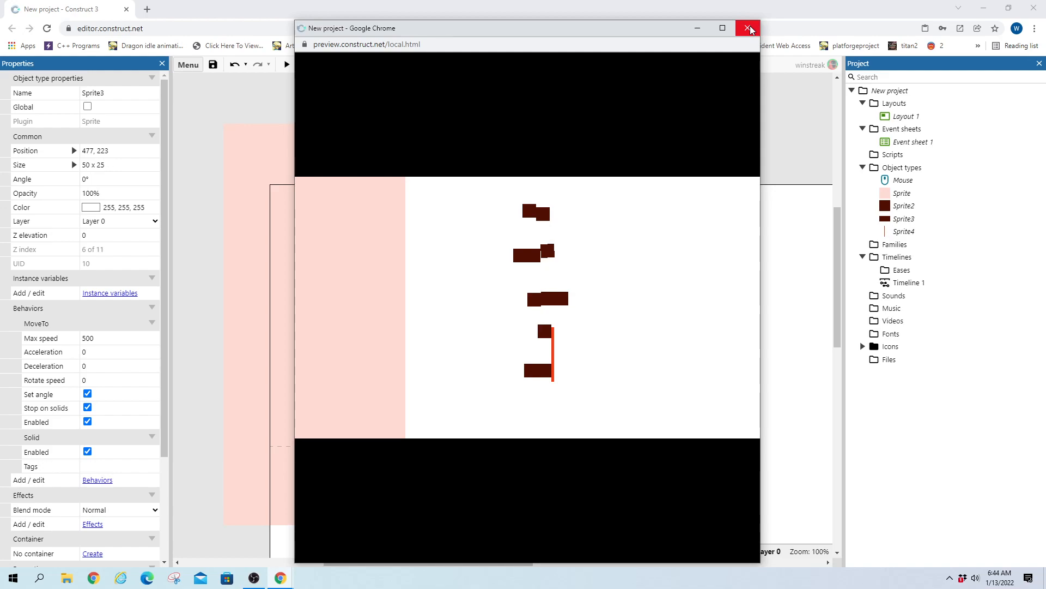
pyautogui.moveTo(749, 28)
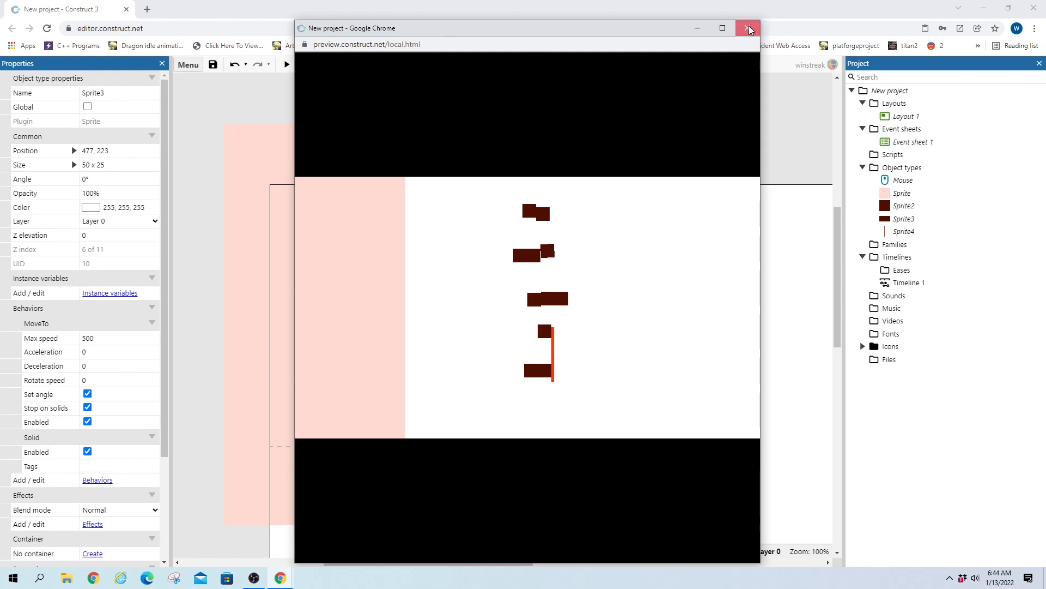
# Close the finished preview and deselect the middle car in the layout editor
pyautogui.click(748, 28)
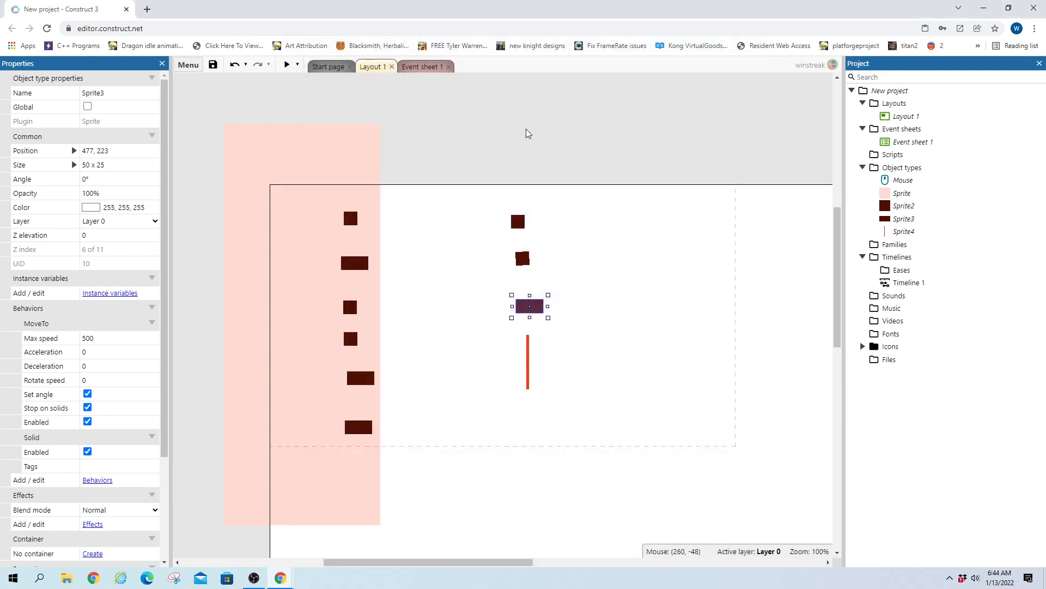
pyautogui.click(277, 107)
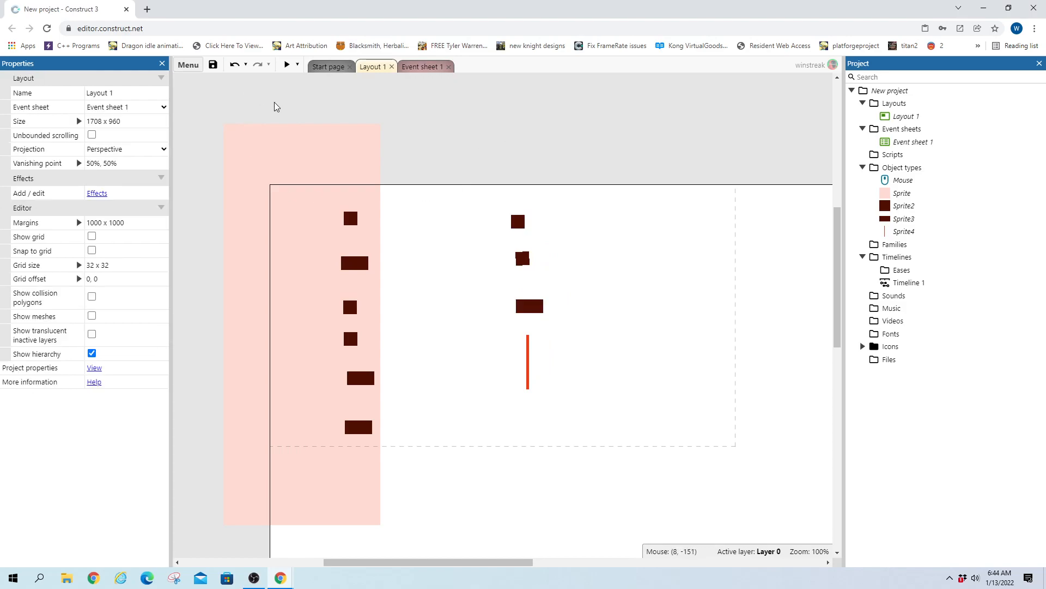